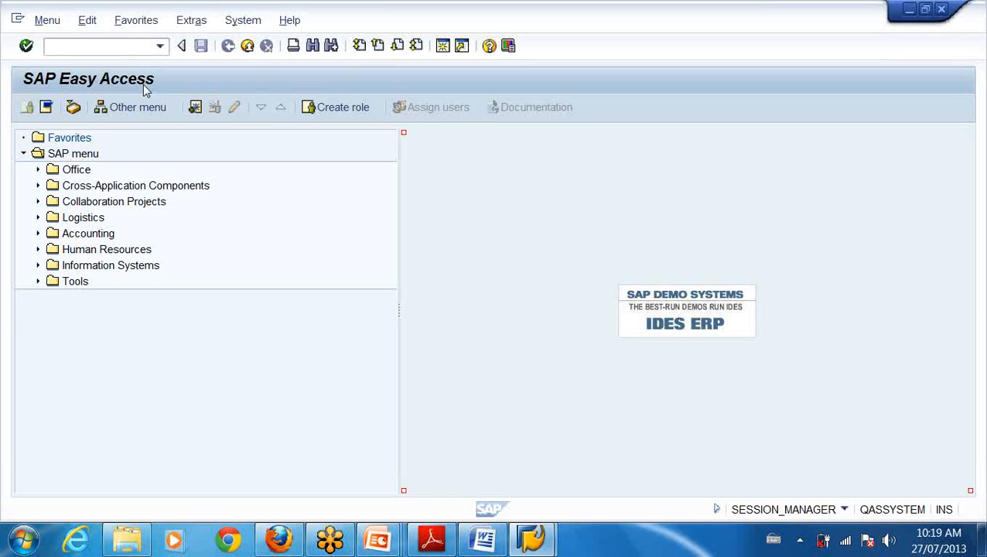
mouse_move(283, 72)
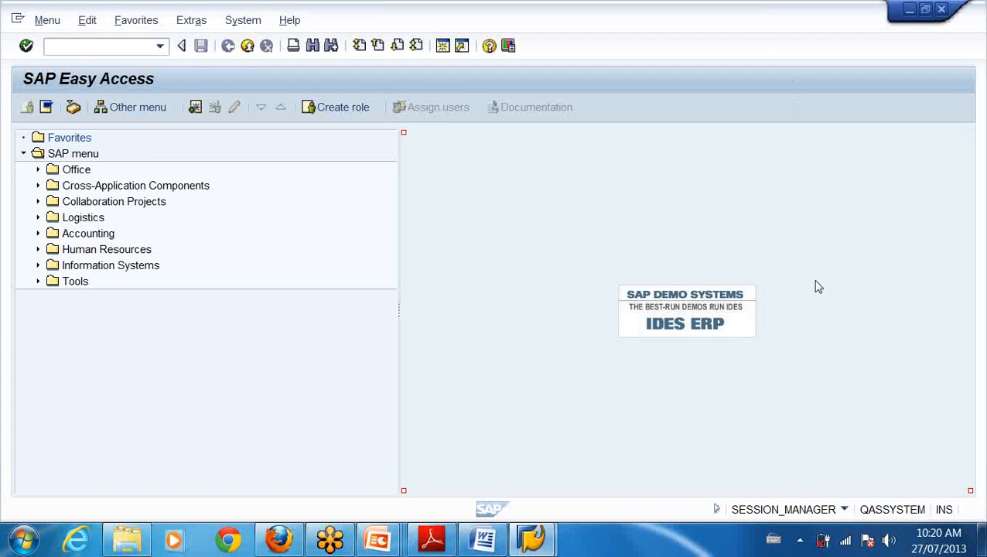
mouse_move(725, 469)
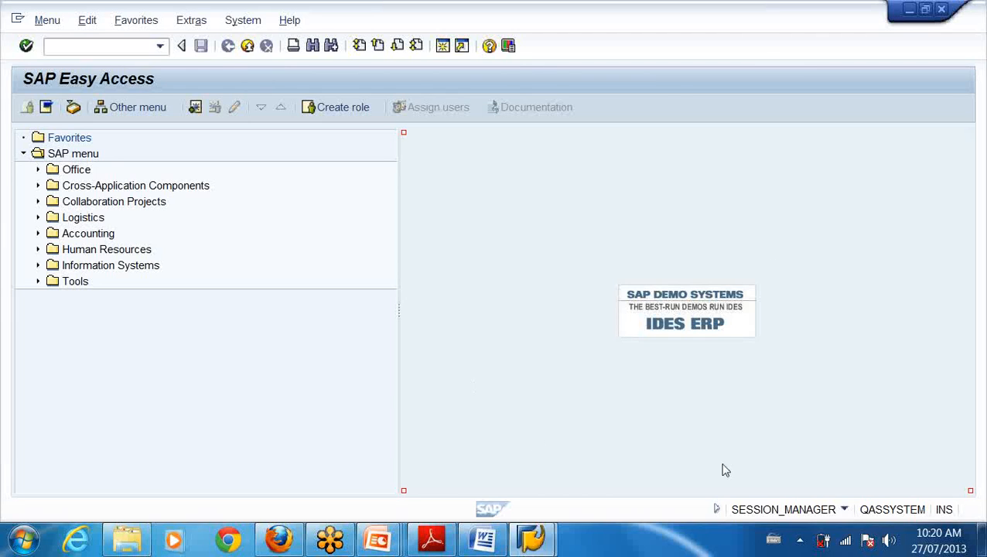
mouse_move(567, 151)
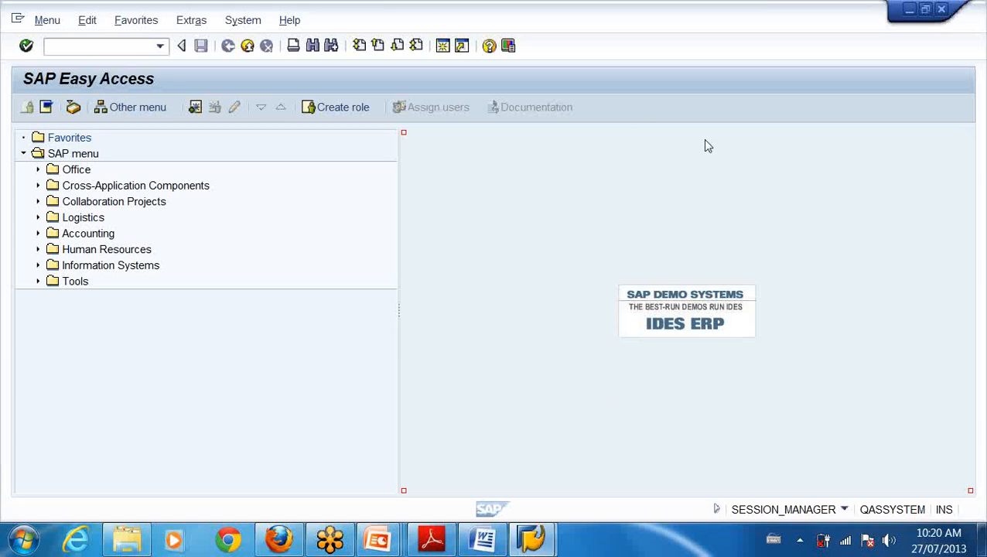
mouse_move(732, 173)
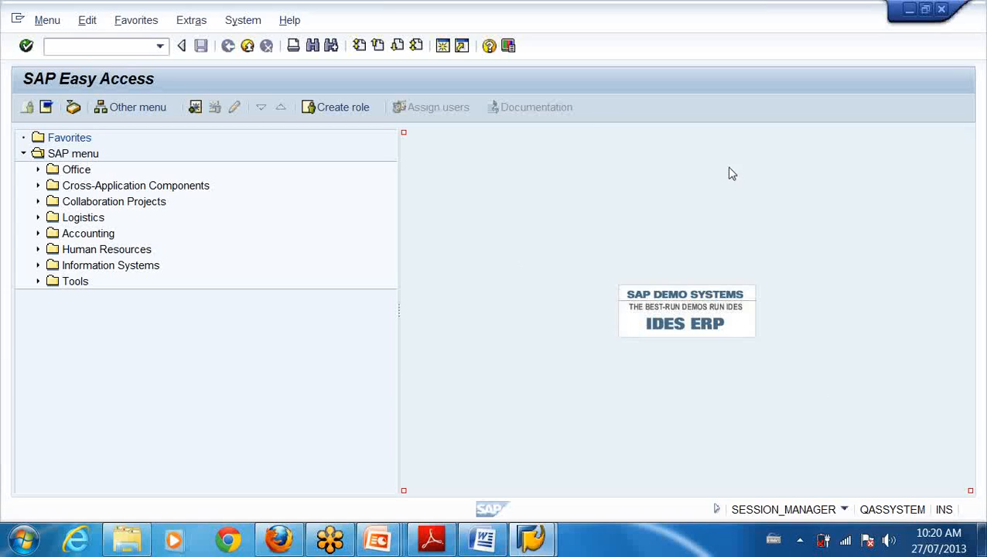
mouse_move(605, 123)
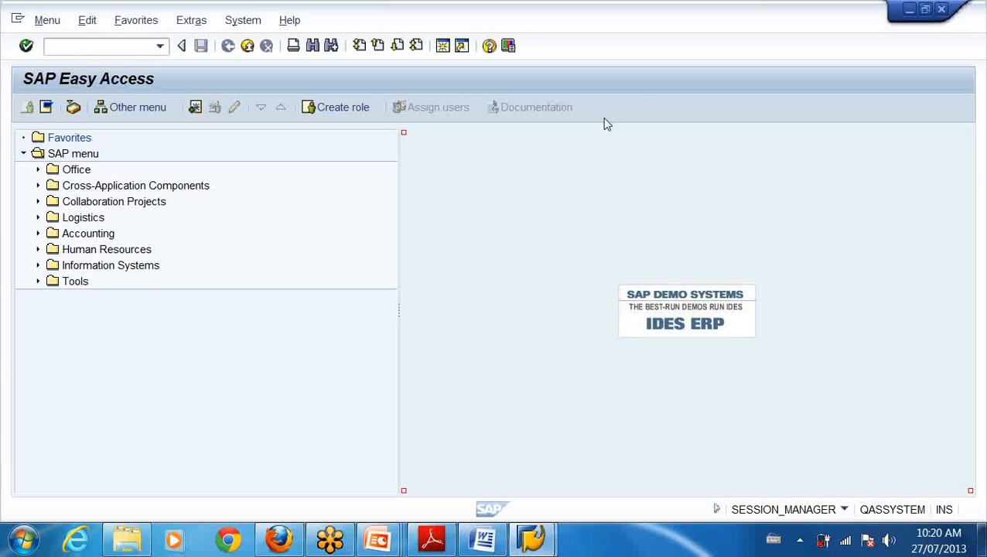
mouse_move(572, 146)
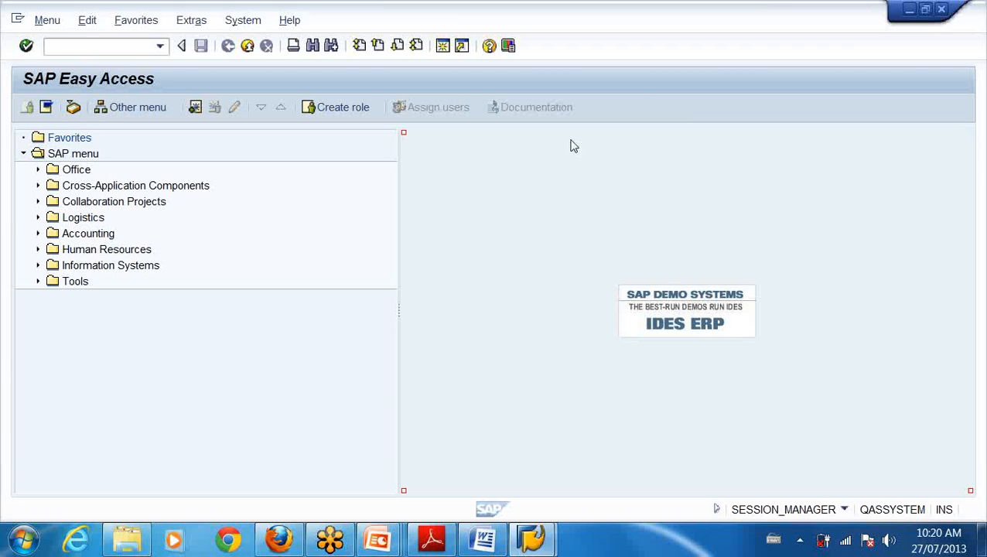
mouse_move(628, 130)
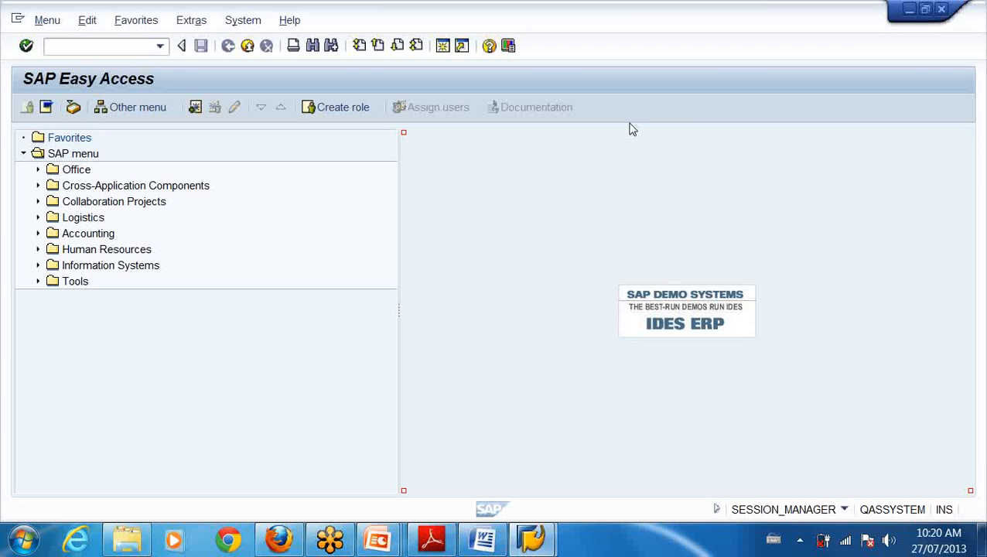
mouse_move(686, 8)
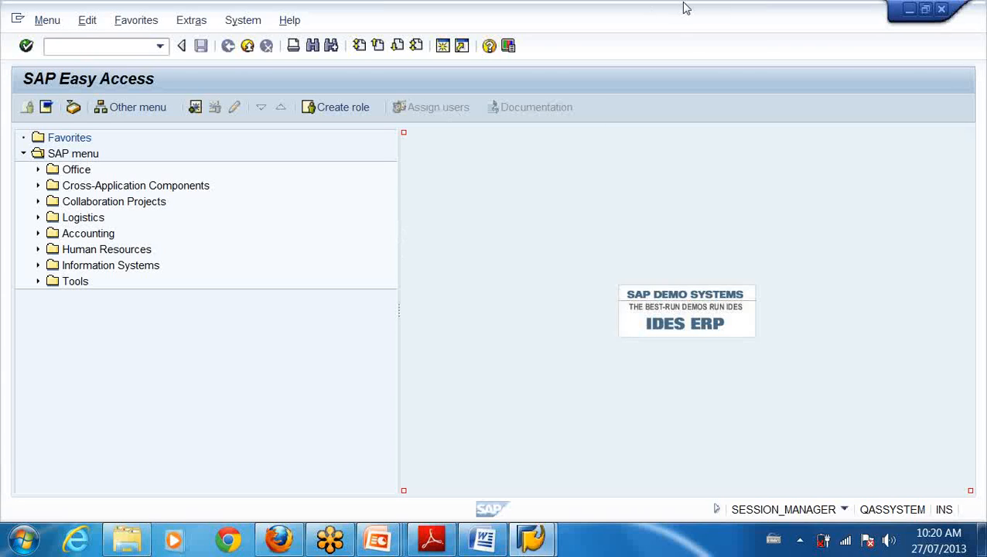
mouse_move(31, 18)
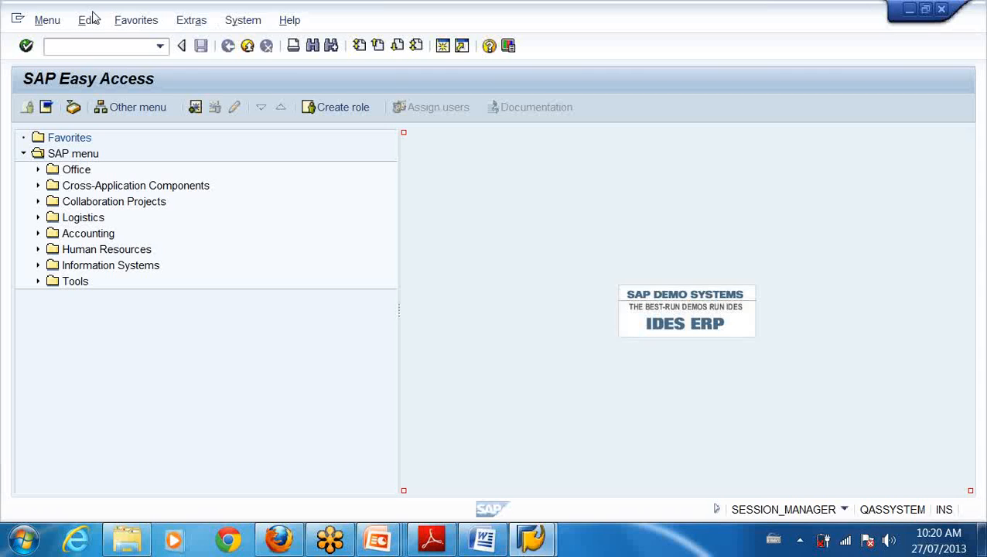
Step: Expand the Office folder in the SAP menu and select its Workplace entry
left_click(37, 169)
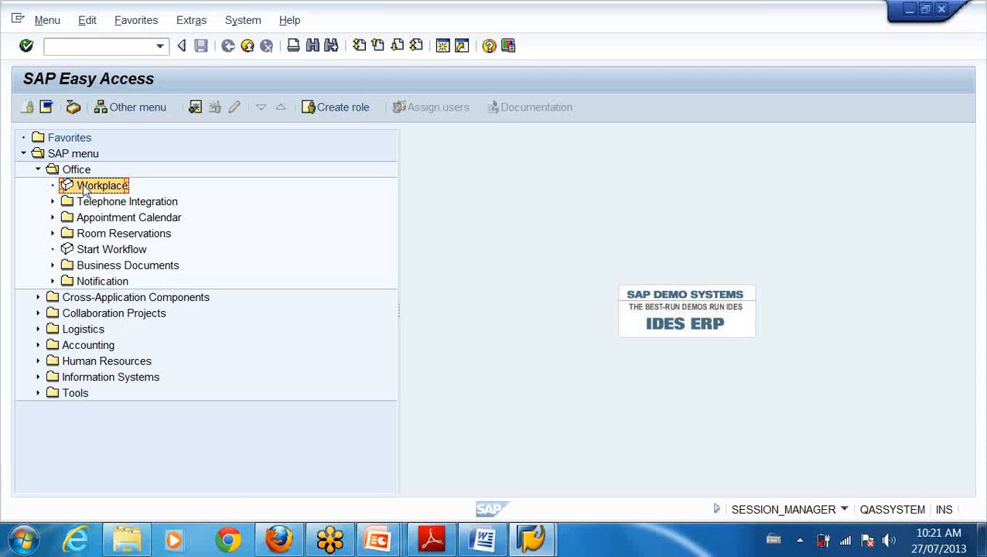
double_click(93, 186)
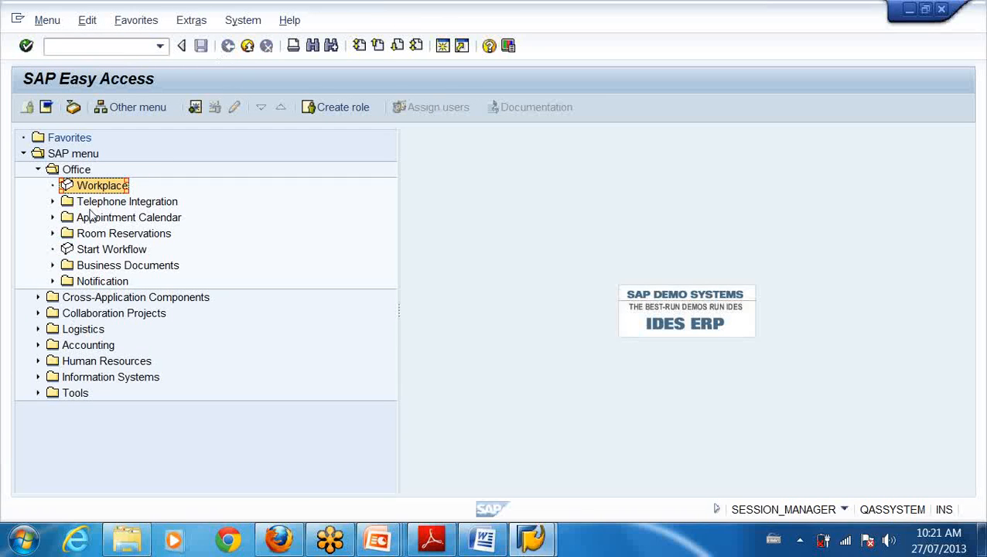
mouse_move(80, 79)
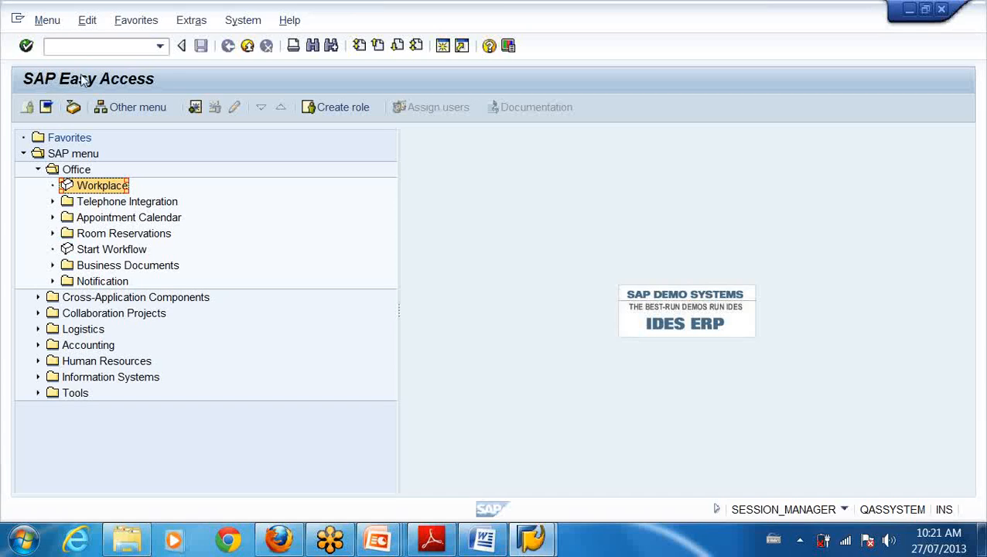
mouse_move(65, 85)
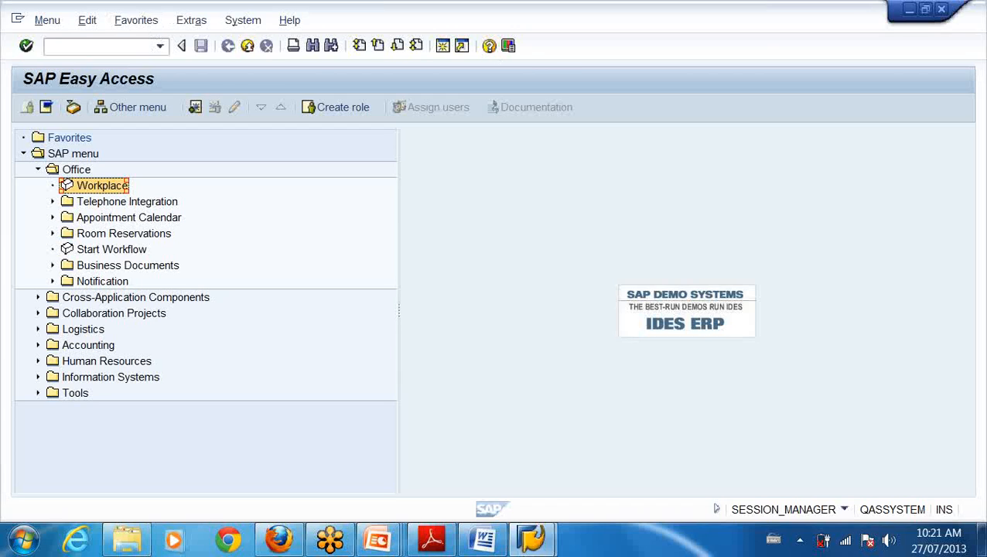
mouse_move(92, 168)
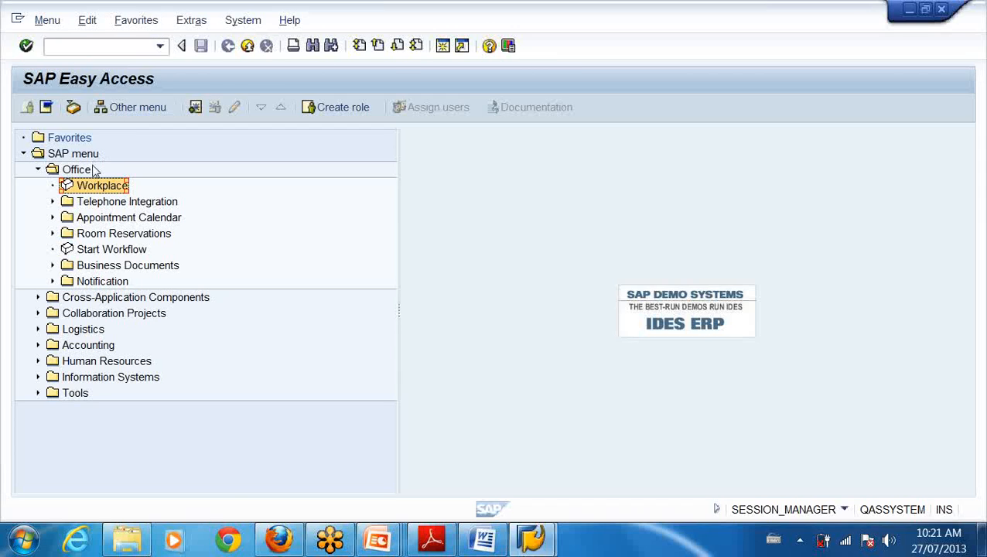
Step: Visit the Business Workplace, return to Easy Access, then launch Start Workflow under Office
double_click(102, 186)
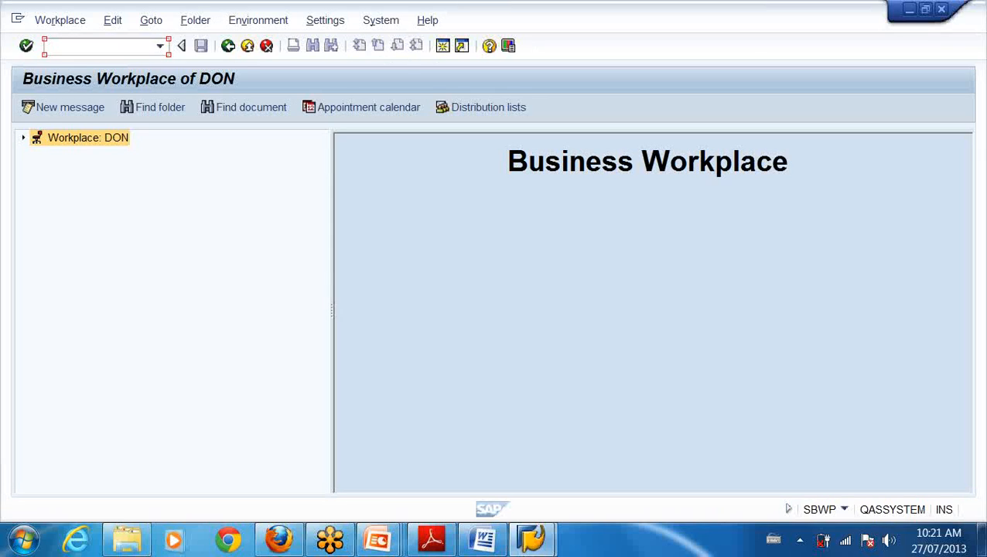
mouse_move(85, 96)
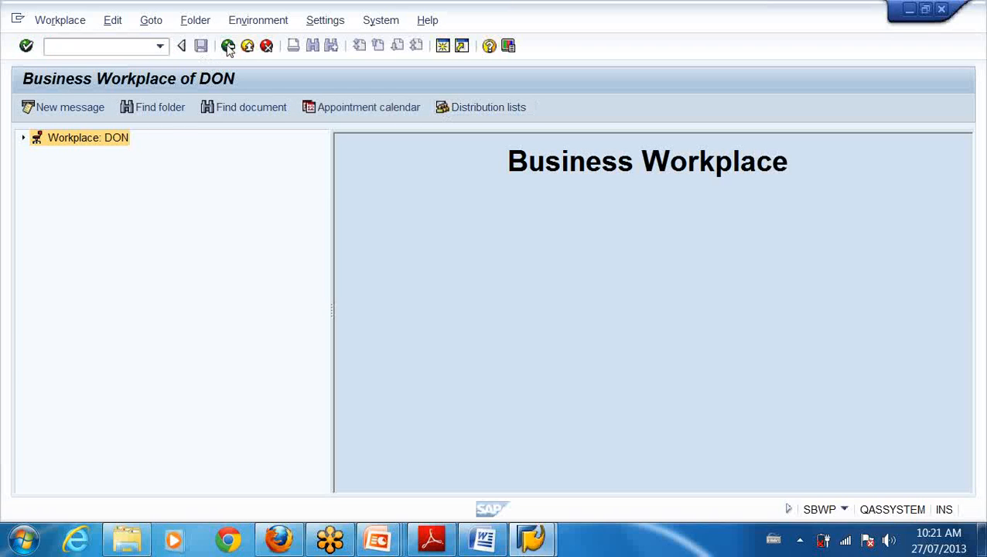
left_click(232, 46)
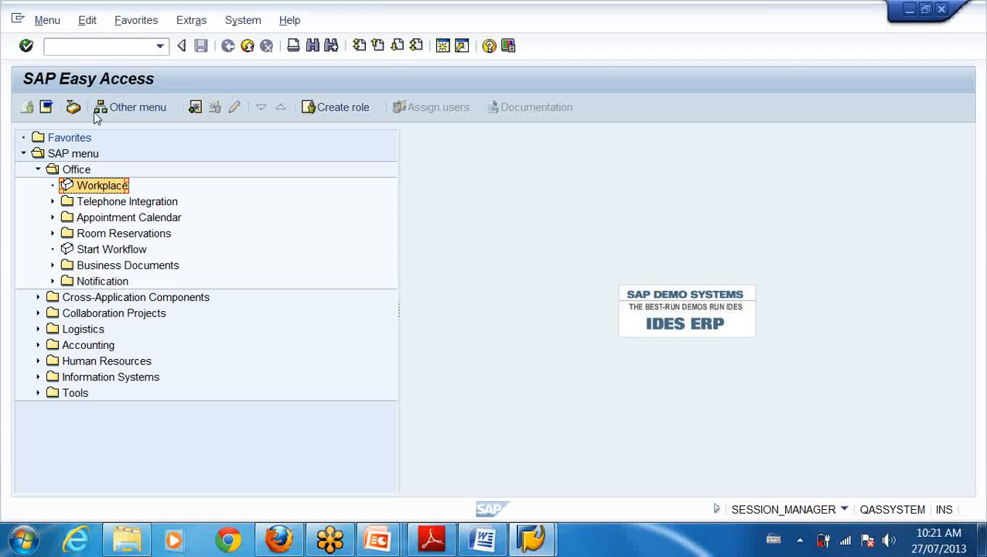
mouse_move(108, 254)
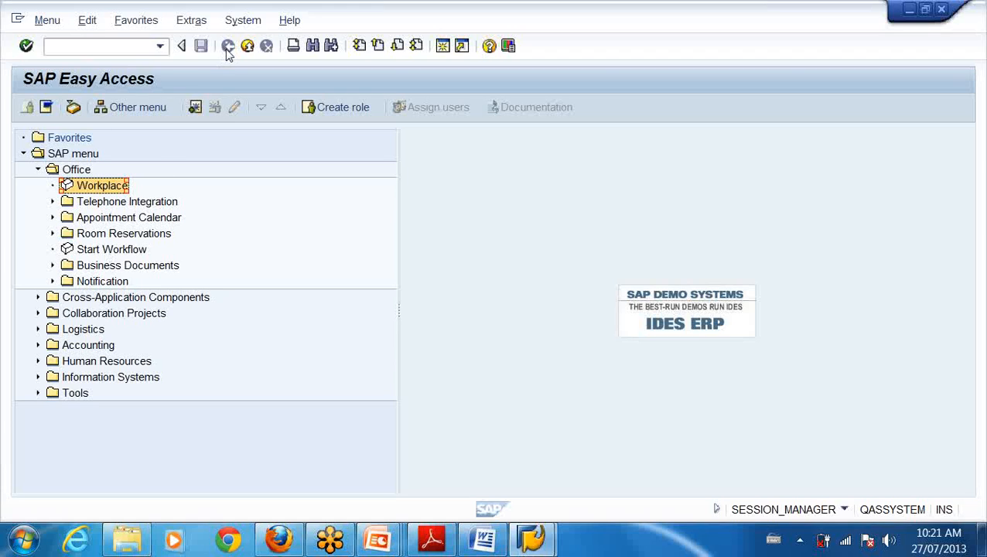
mouse_move(111, 253)
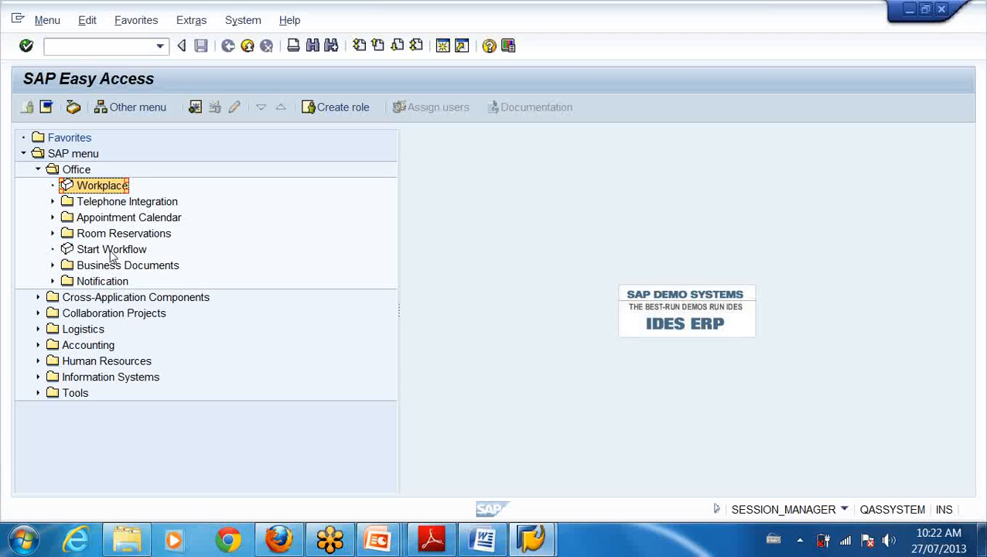
left_click(111, 247)
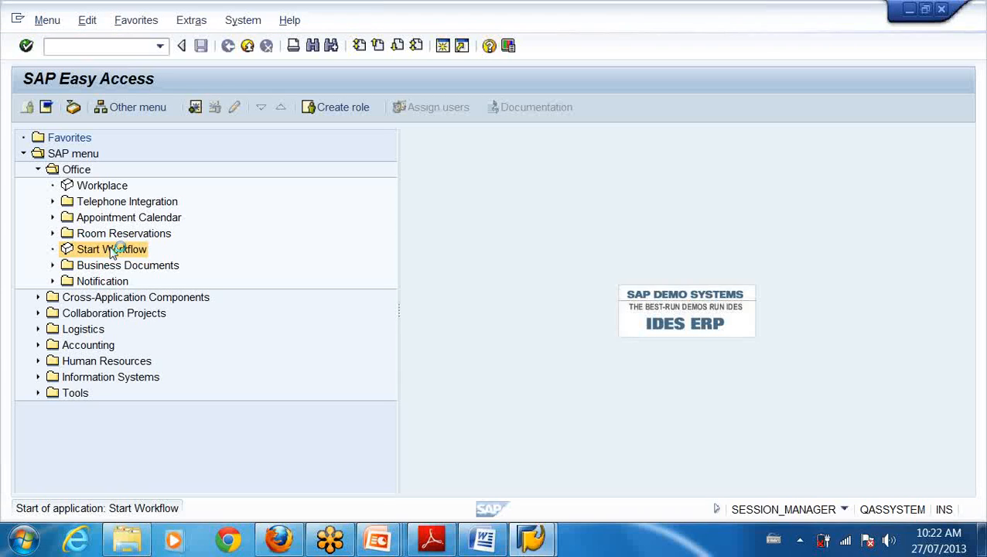
mouse_move(81, 201)
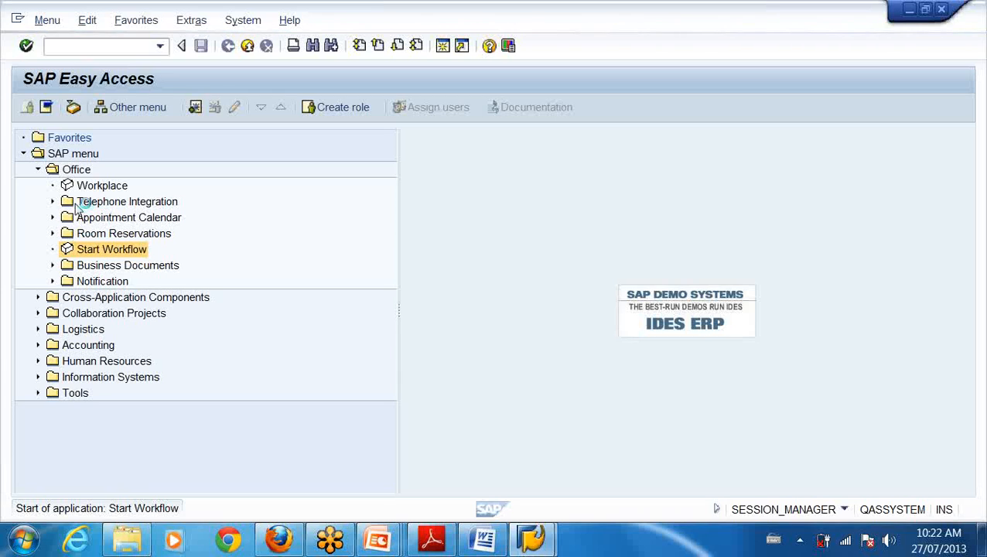
mouse_move(77, 209)
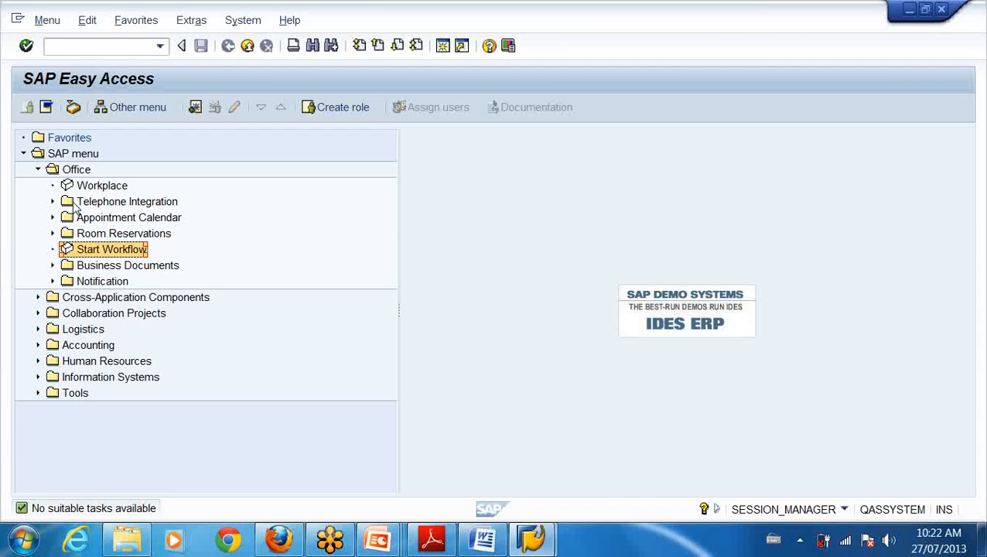
Step: Reopen the Business Workplace from the Office folder and return to the Easy Access menu
left_click(102, 186)
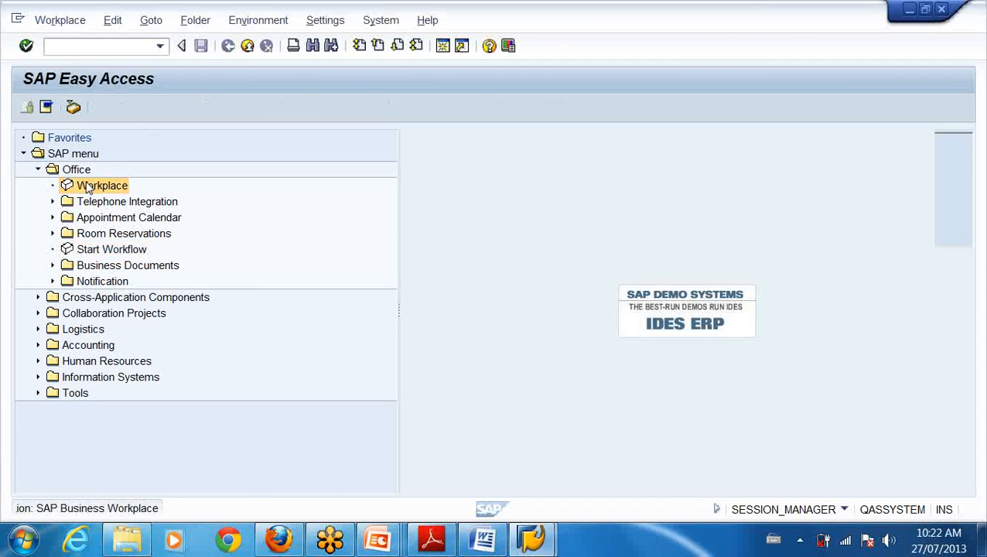
double_click(96, 186)
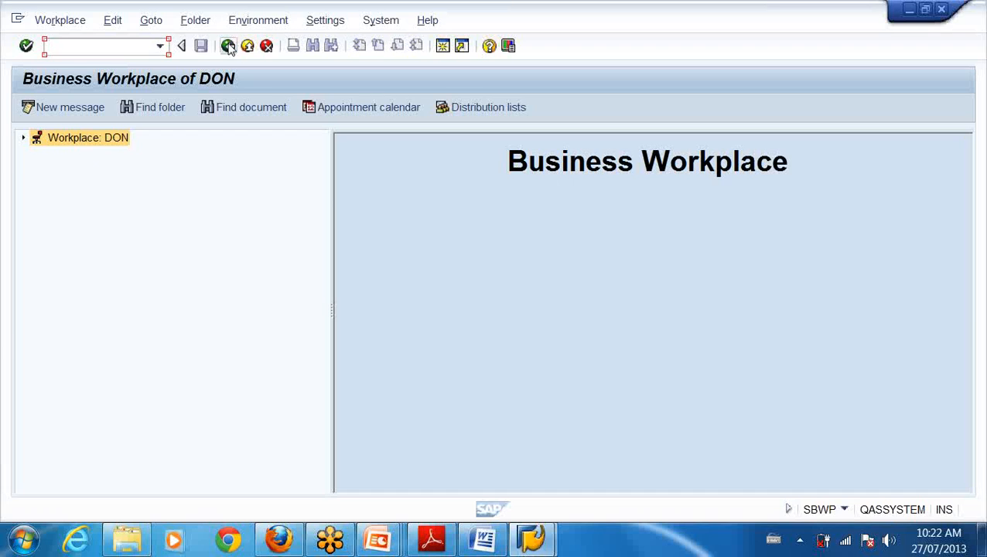
left_click(230, 46)
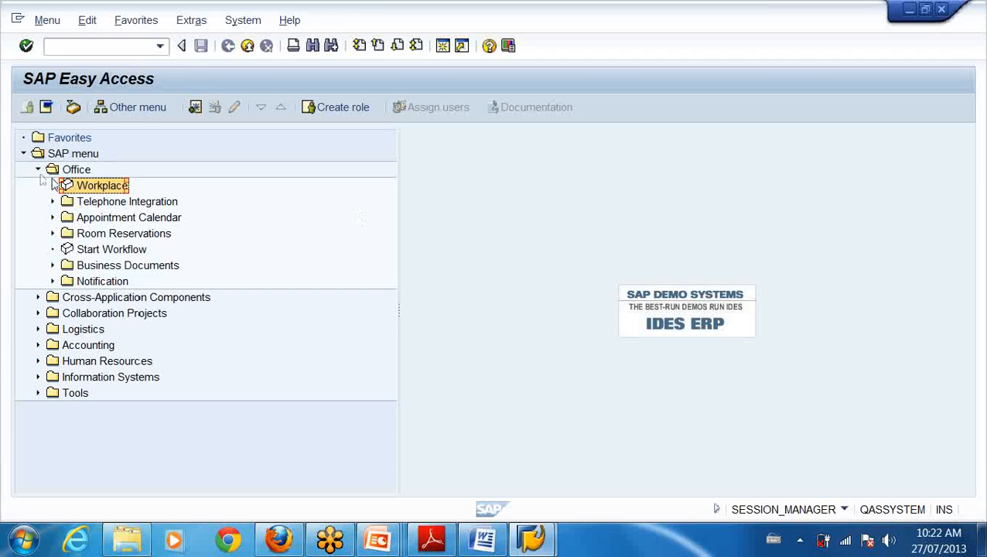
mouse_move(43, 181)
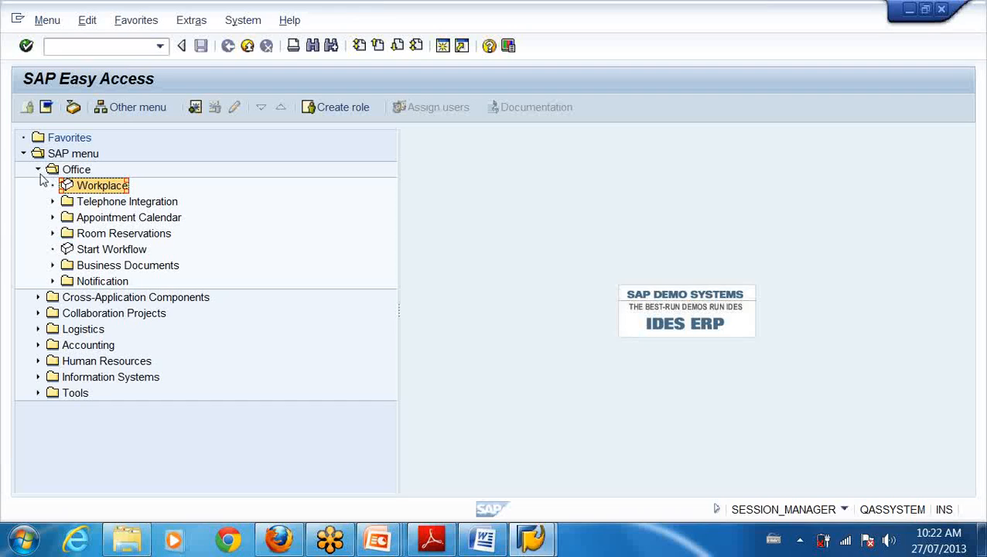
mouse_move(124, 201)
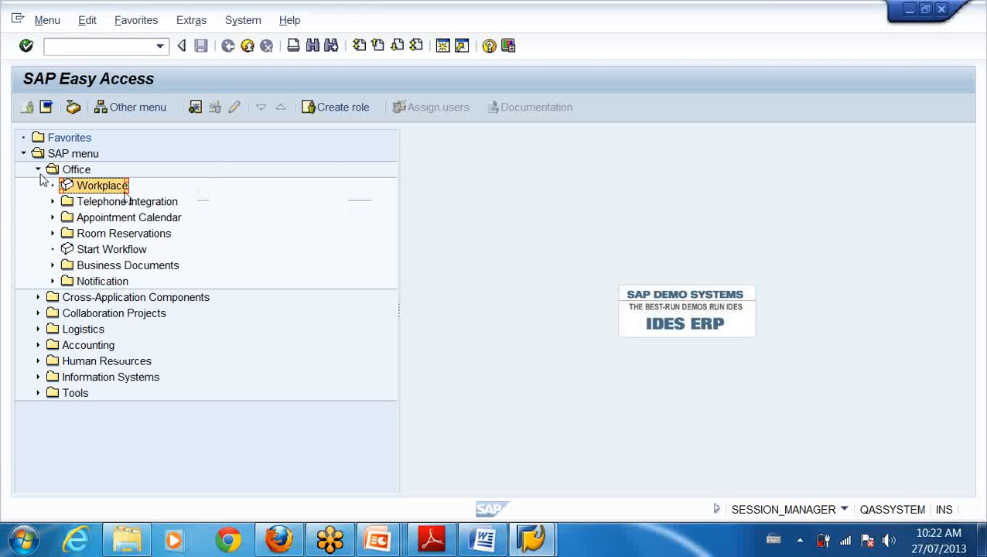
Step: Collapse the Office folder and the SAP menu tree, declining the Log Off prompt
left_click(37, 169)
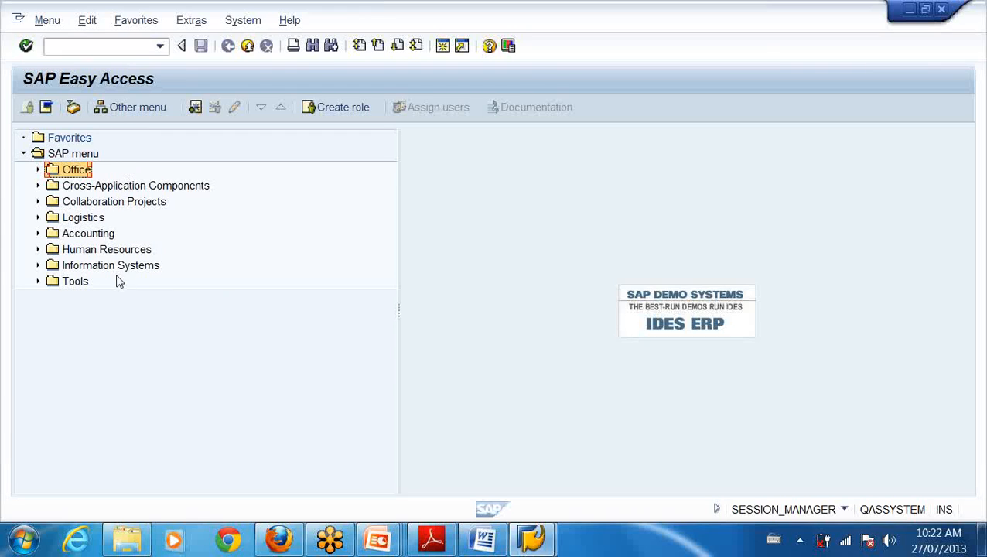
mouse_move(180, 214)
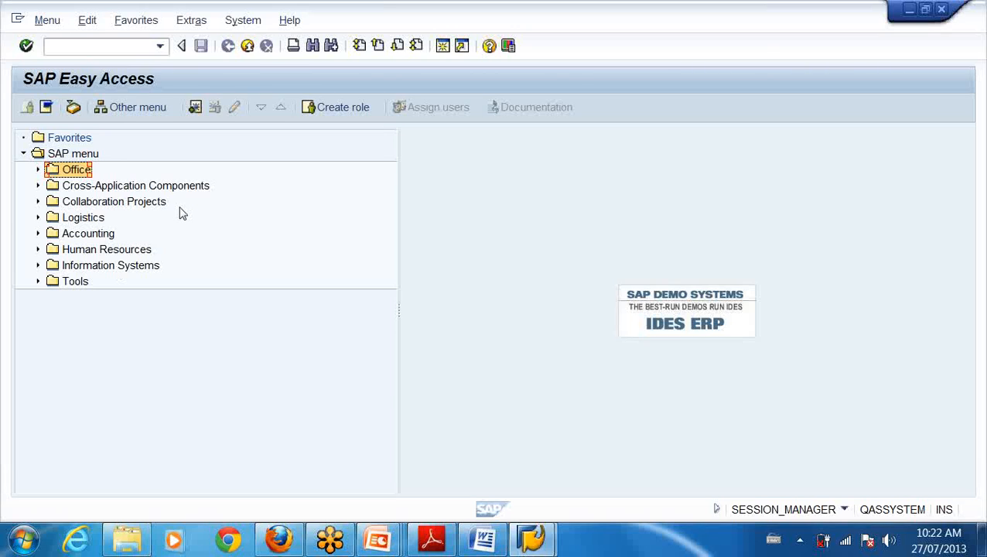
mouse_move(195, 130)
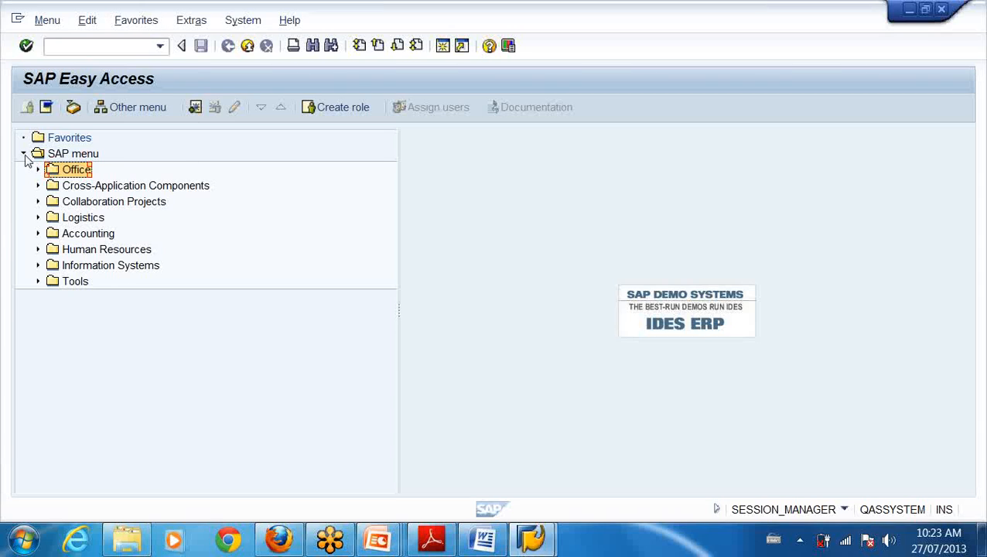
left_click(23, 153)
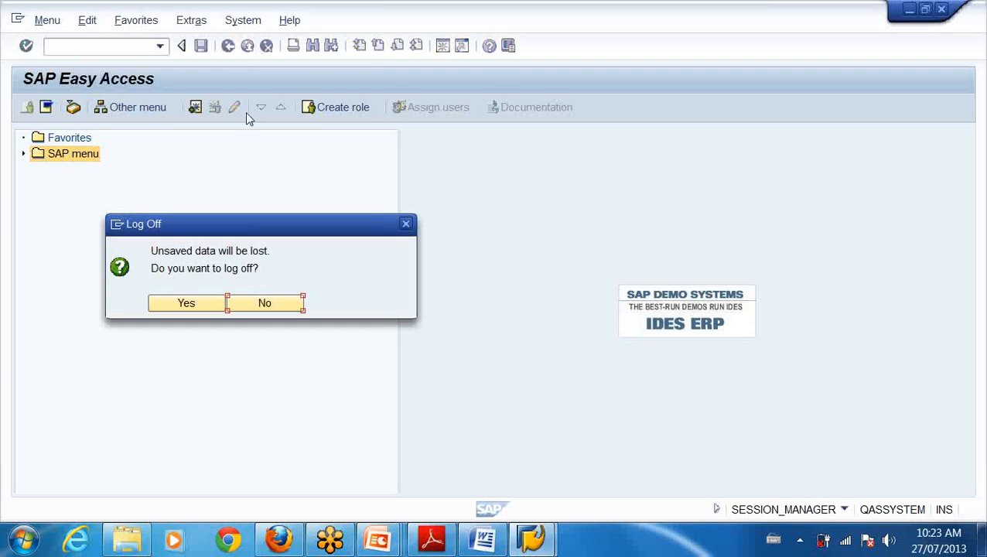
left_click(265, 301)
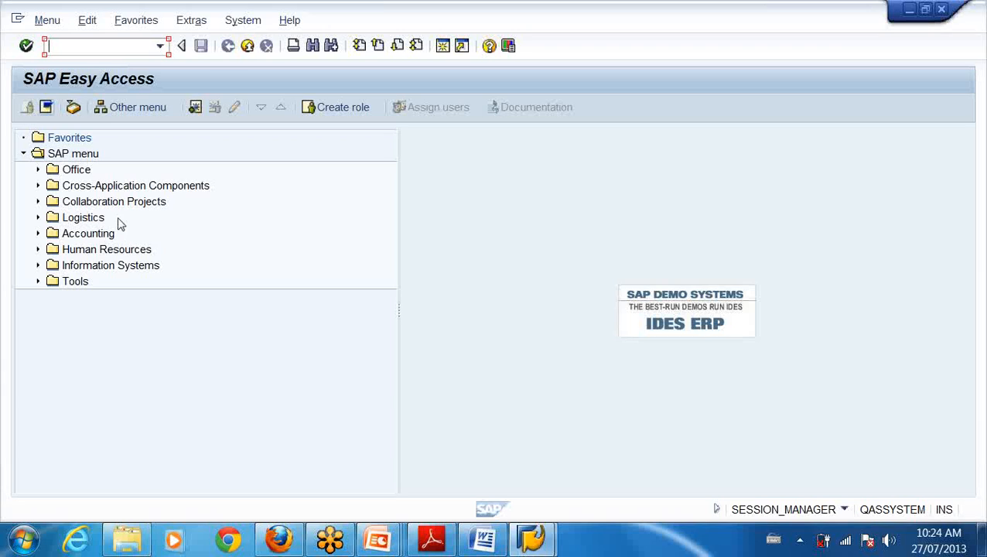
mouse_move(121, 271)
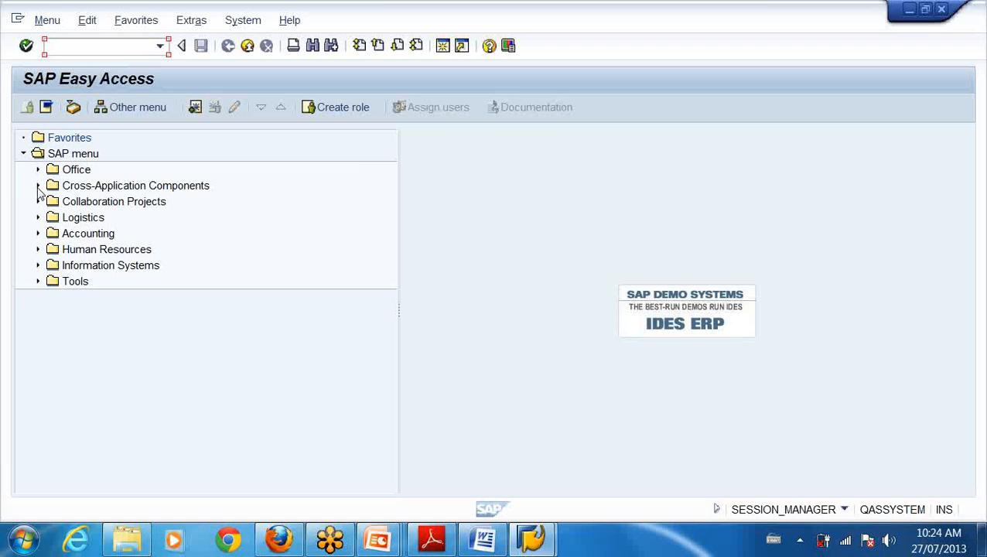
Step: Expand Cross-Application Components and its Audit Management folder
left_click(38, 186)
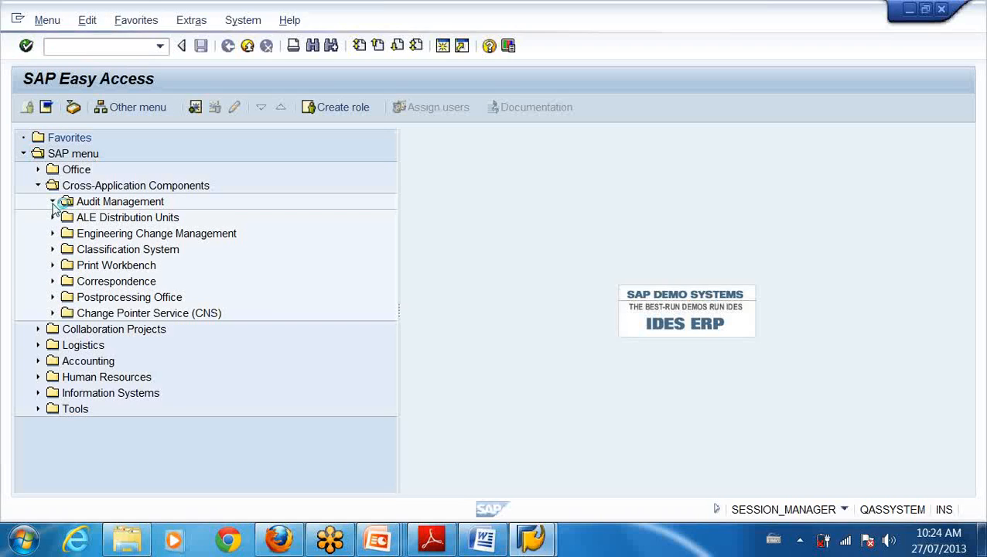
left_click(53, 201)
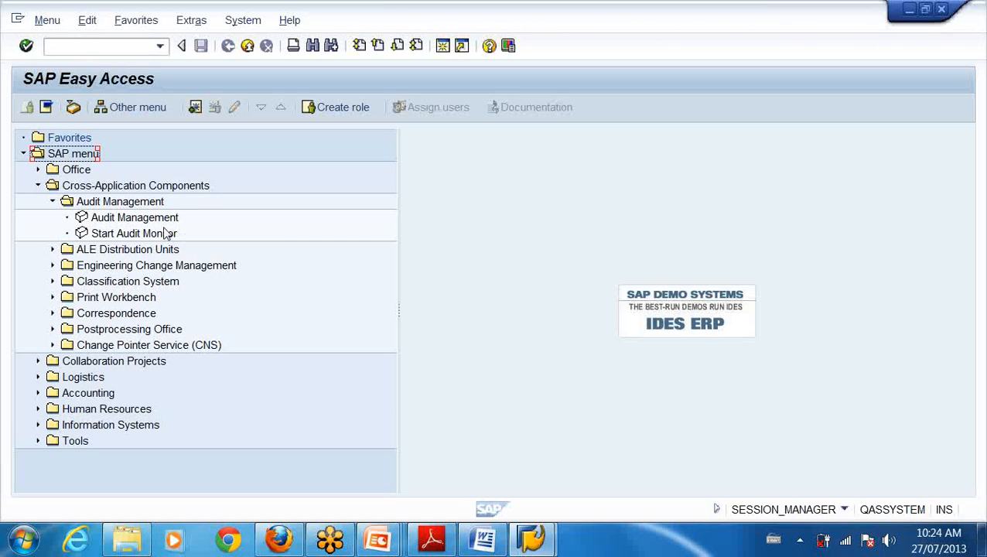
left_click(134, 217)
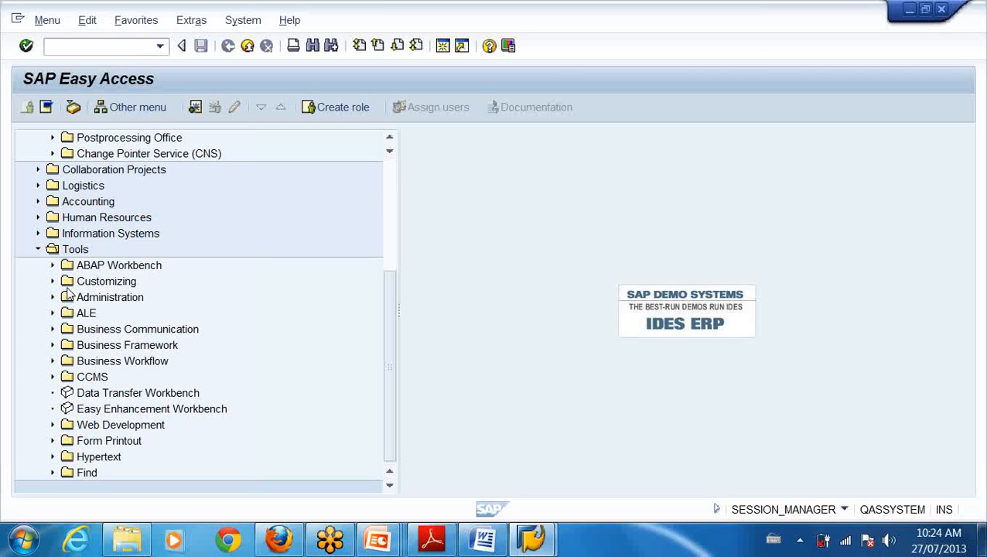
mouse_move(158, 265)
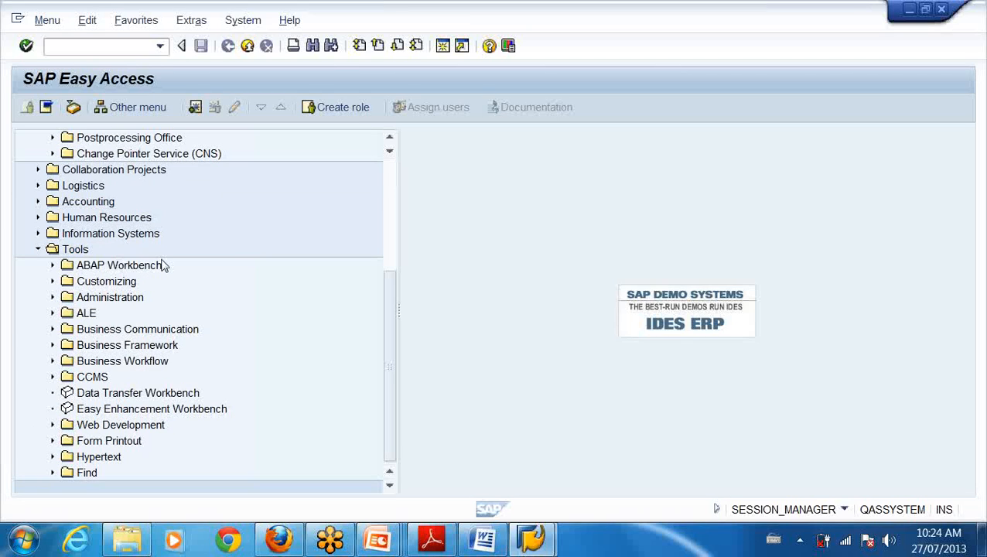
mouse_move(151, 325)
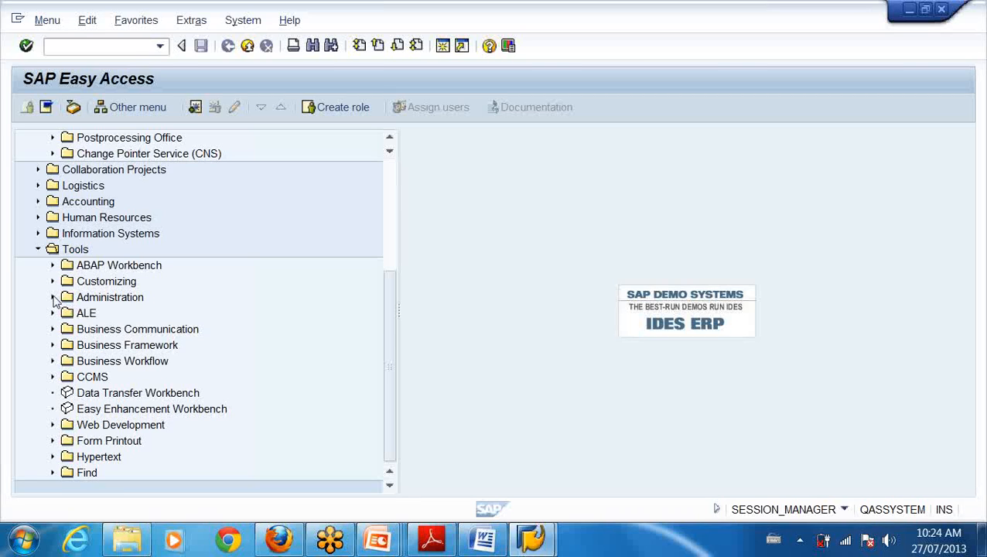
Step: Expand Tools > Administration > Monitor to list System Monitoring, Update and Batch Input
left_click(52, 298)
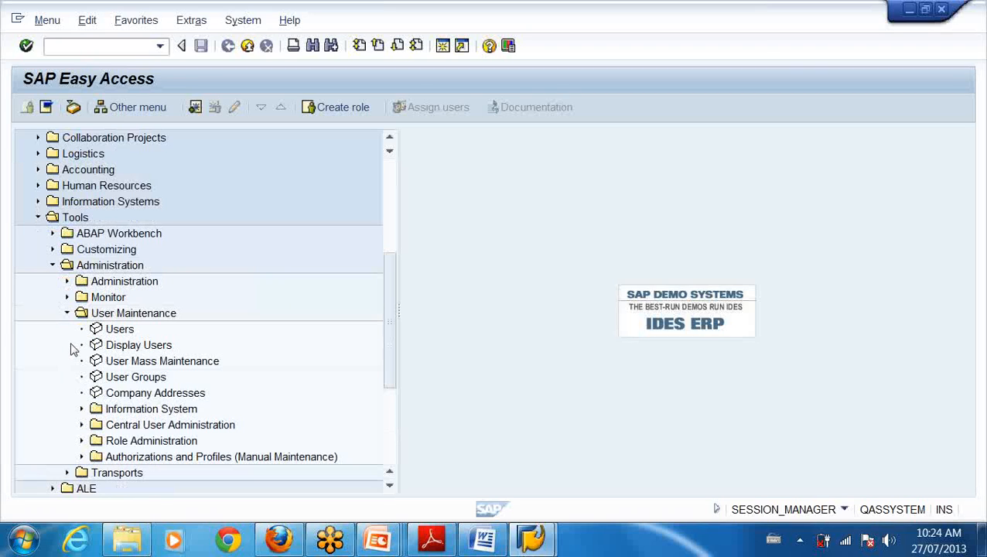
mouse_move(151, 377)
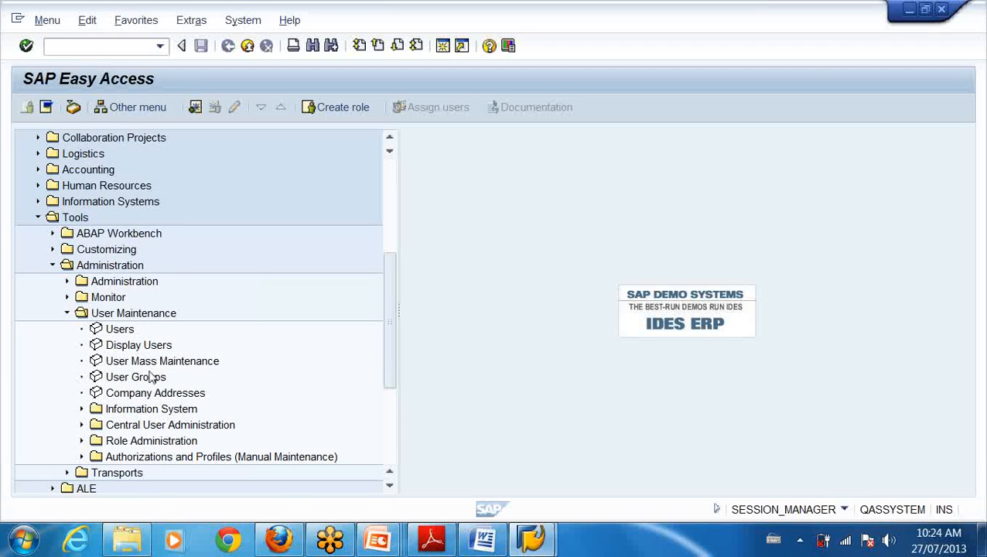
left_click(68, 312)
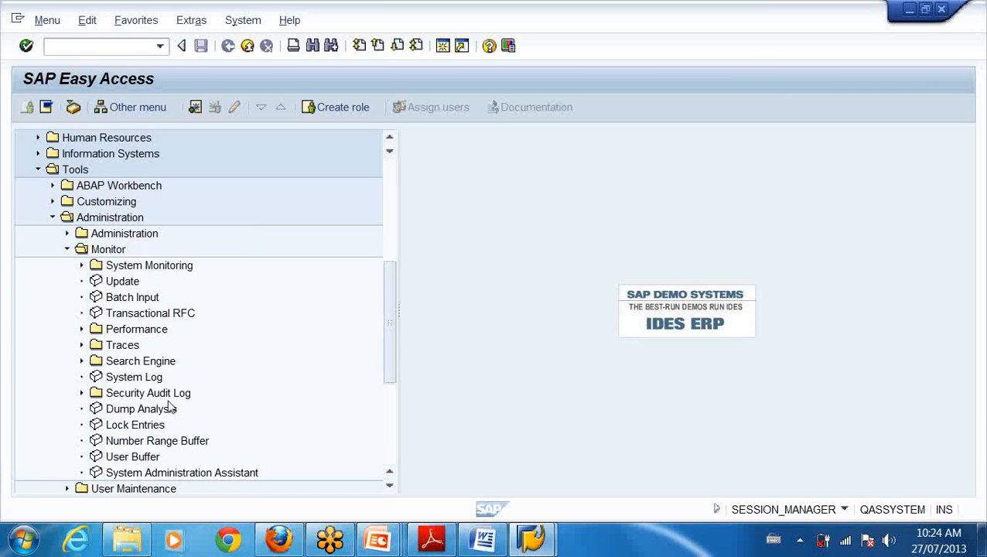
mouse_move(151, 461)
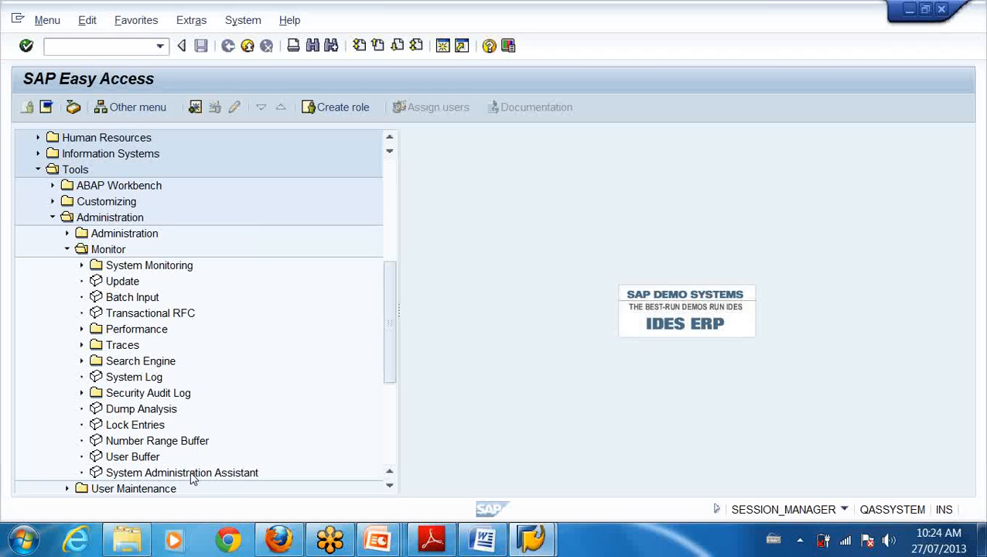
left_click(92, 47)
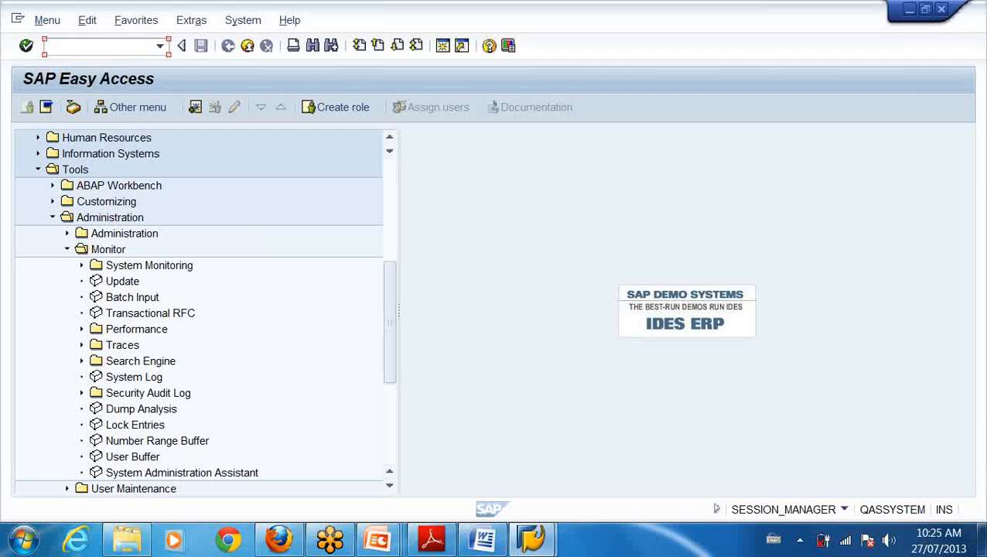
Step: Run transaction sm04 from the command field to show the logged-on User List
type("s")
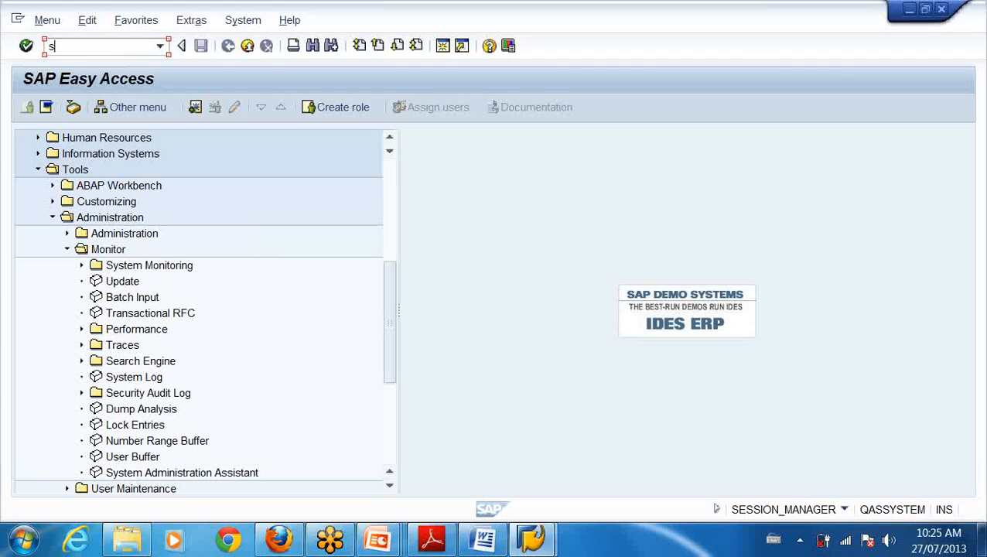
type("m04")
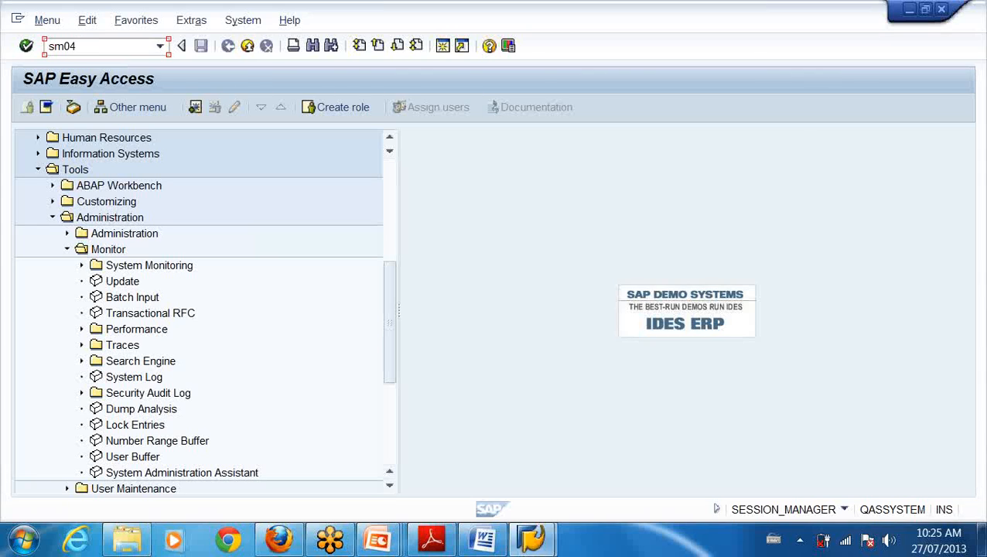
key("Enter")
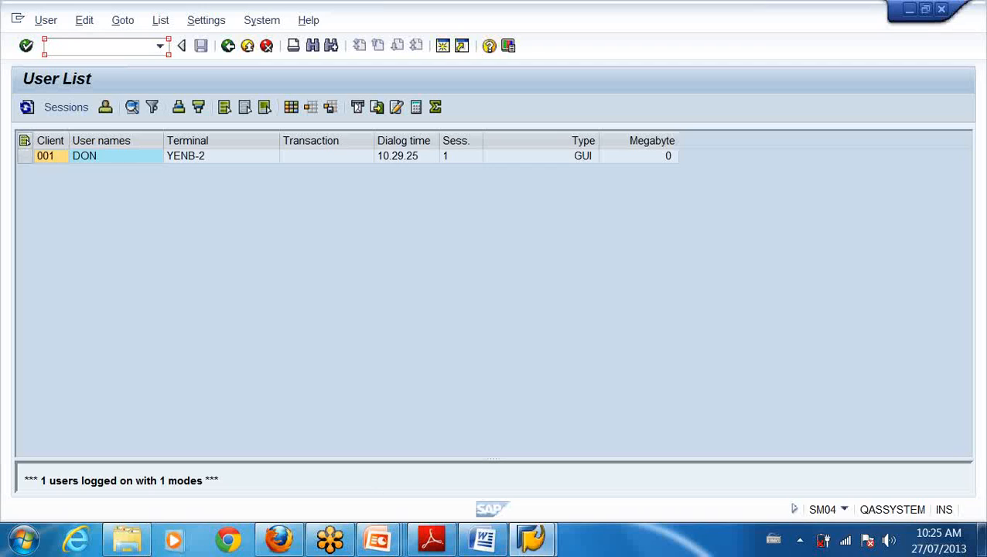
mouse_move(229, 67)
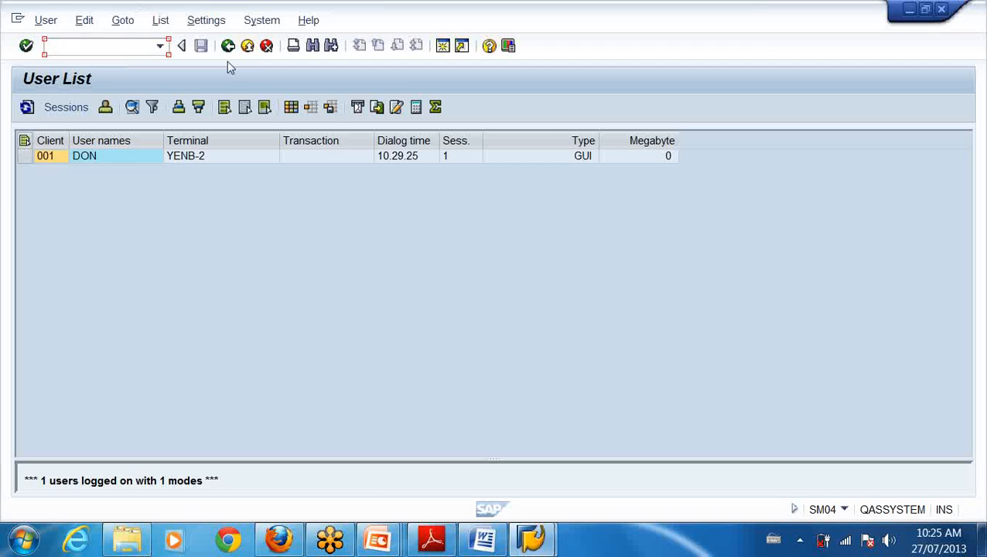
mouse_move(198, 163)
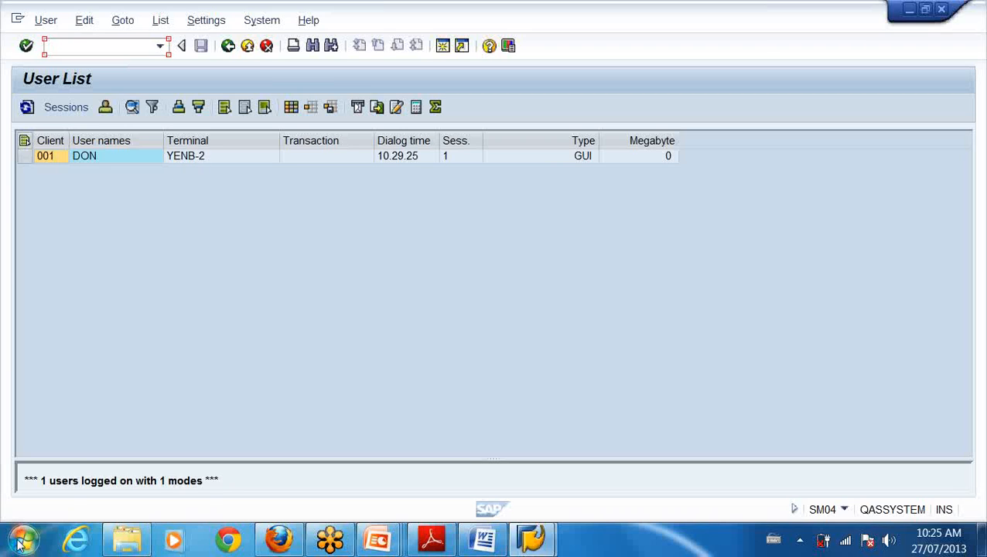
left_click(22, 539)
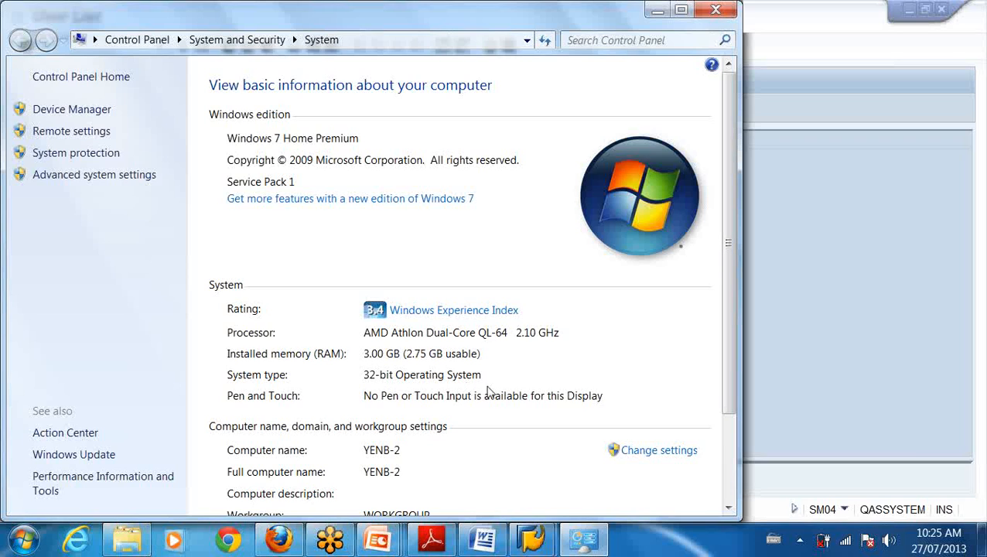
mouse_move(390, 458)
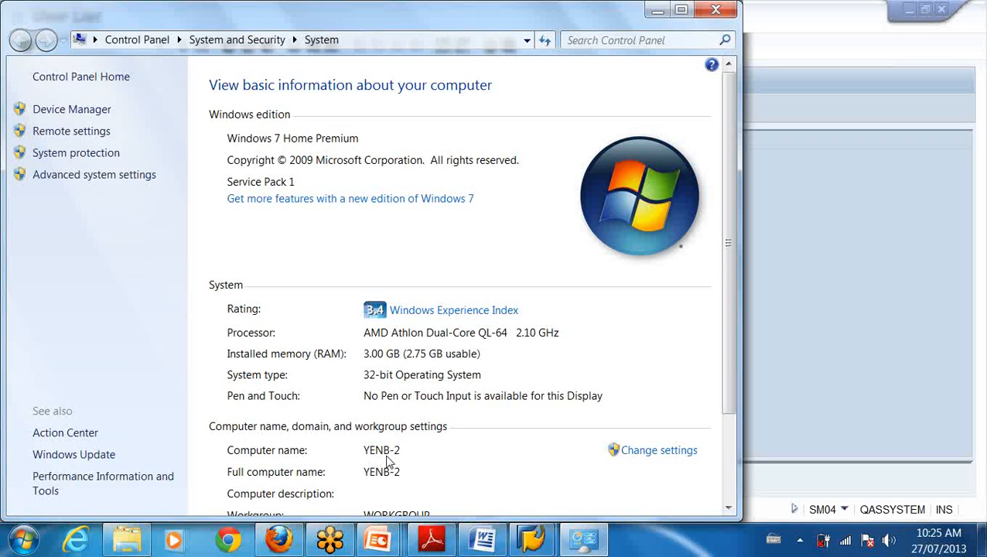
mouse_move(811, 106)
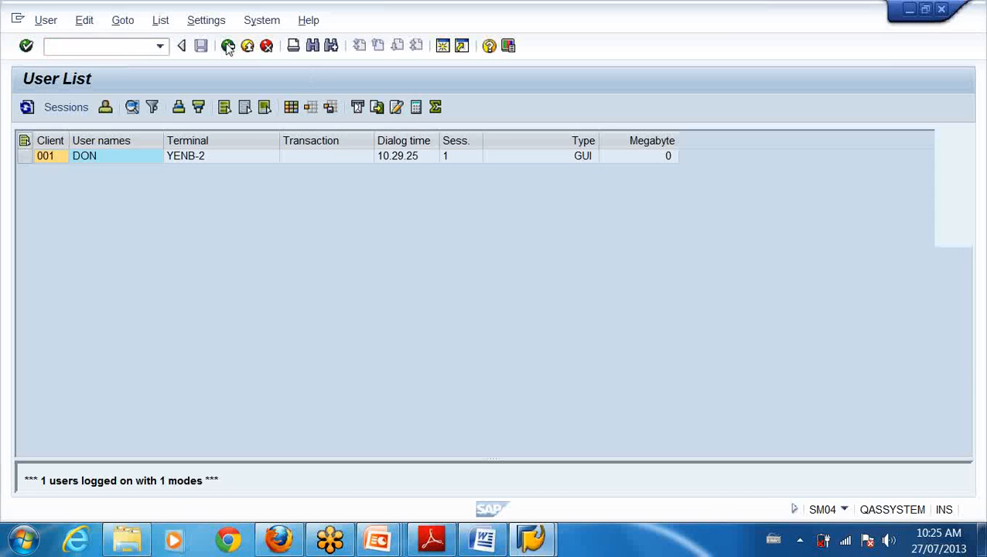
Step: Go back from the User List and collapse the Monitor folder under Administration
left_click(229, 46)
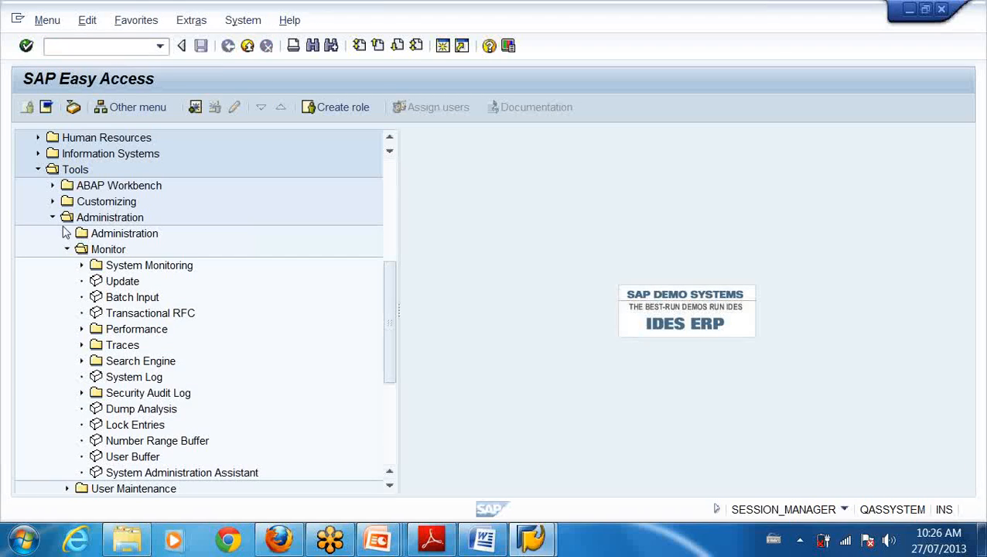
left_click(66, 249)
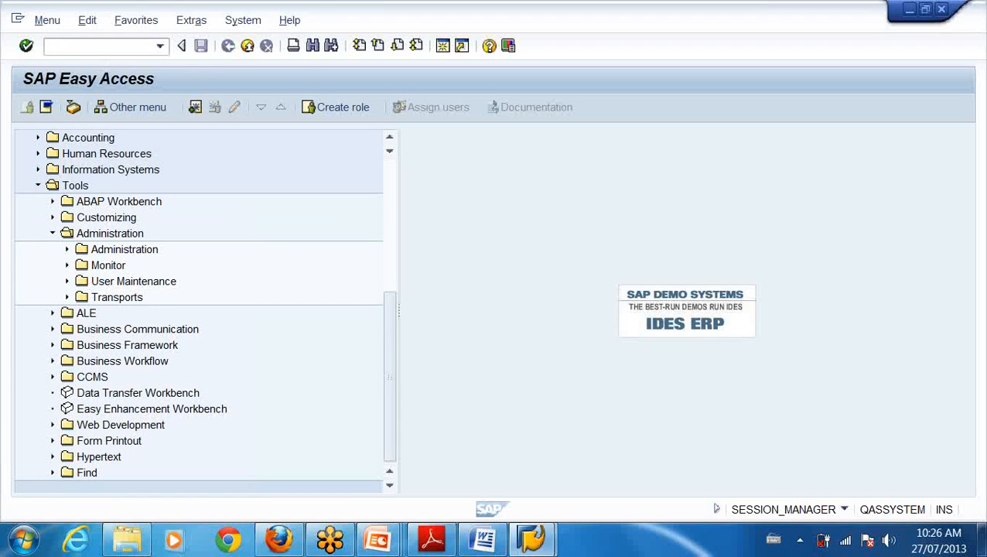
Step: Run transaction sm50 from the command field to show the Process Overview of work processes
type("s")
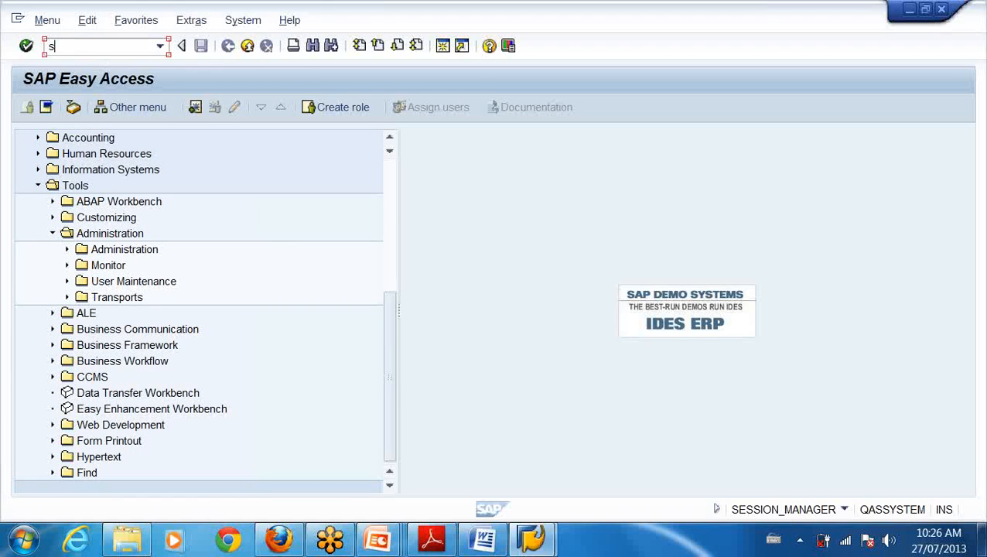
type("m5")
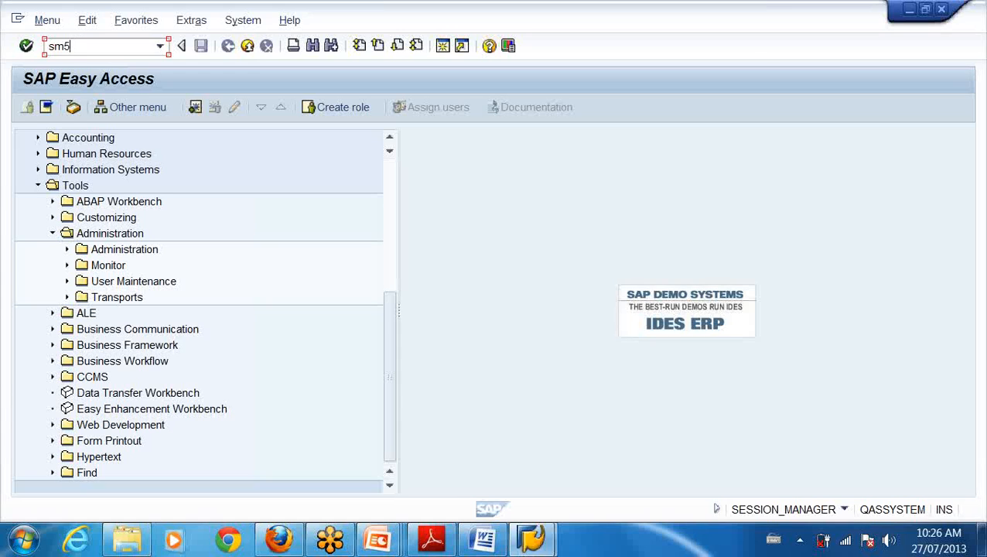
type("0")
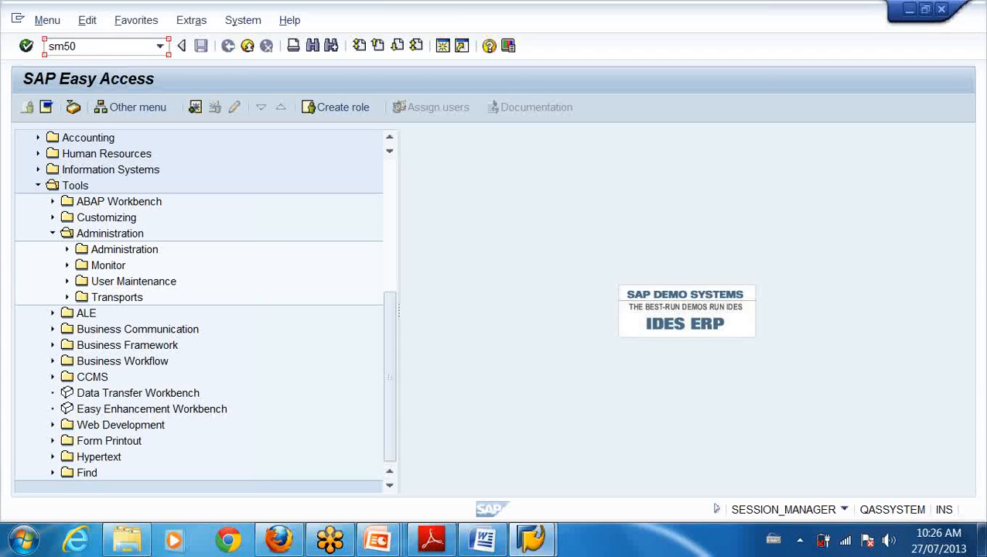
left_click(85, 46)
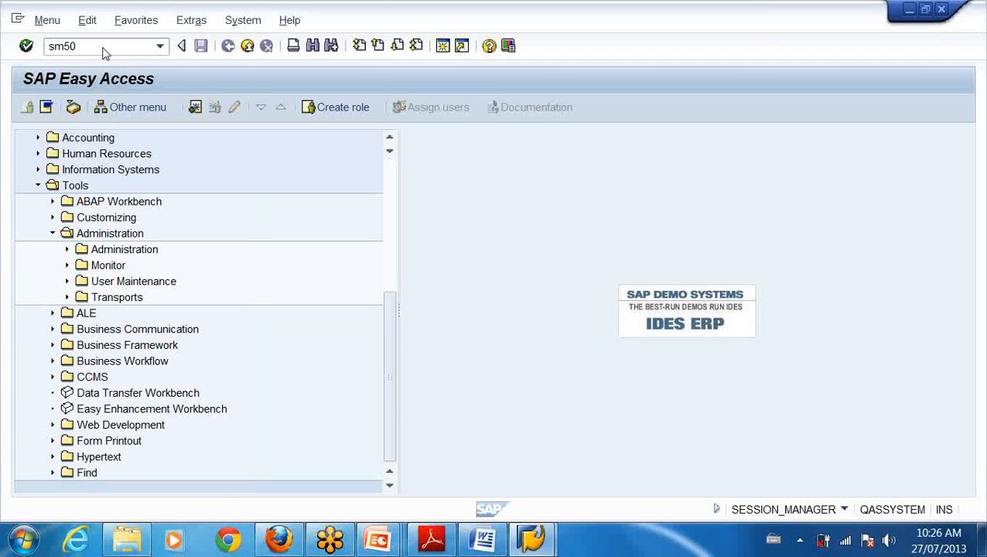
key("Enter")
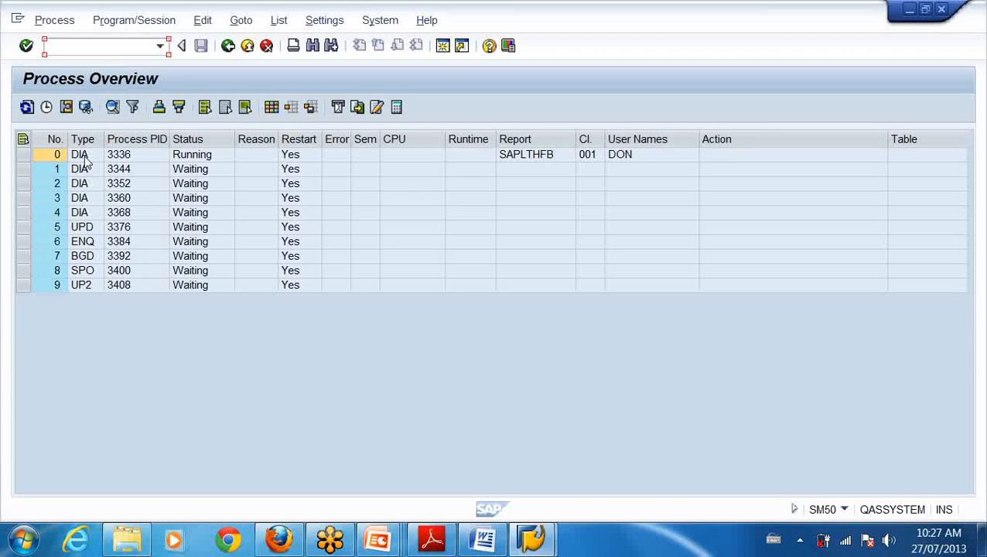
mouse_move(102, 172)
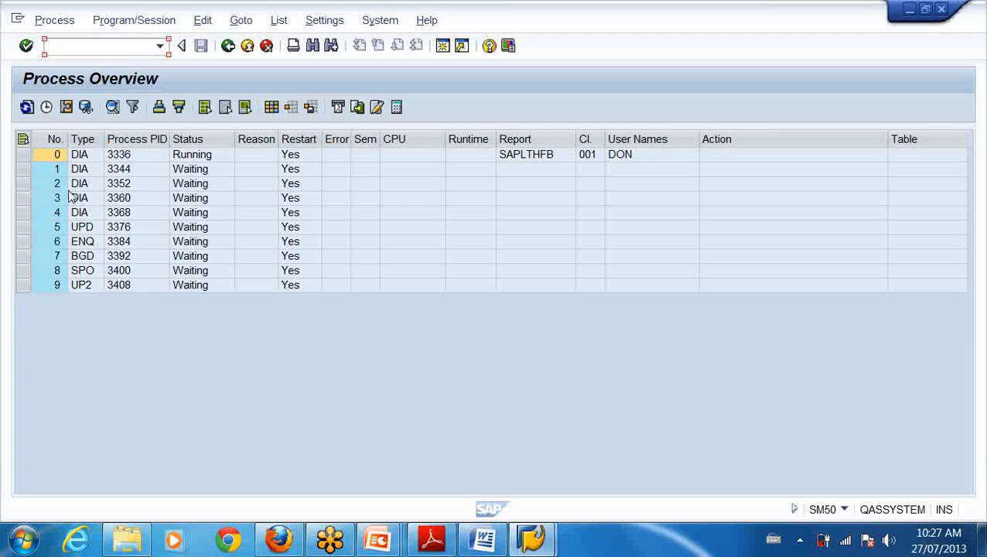
left_click(78, 182)
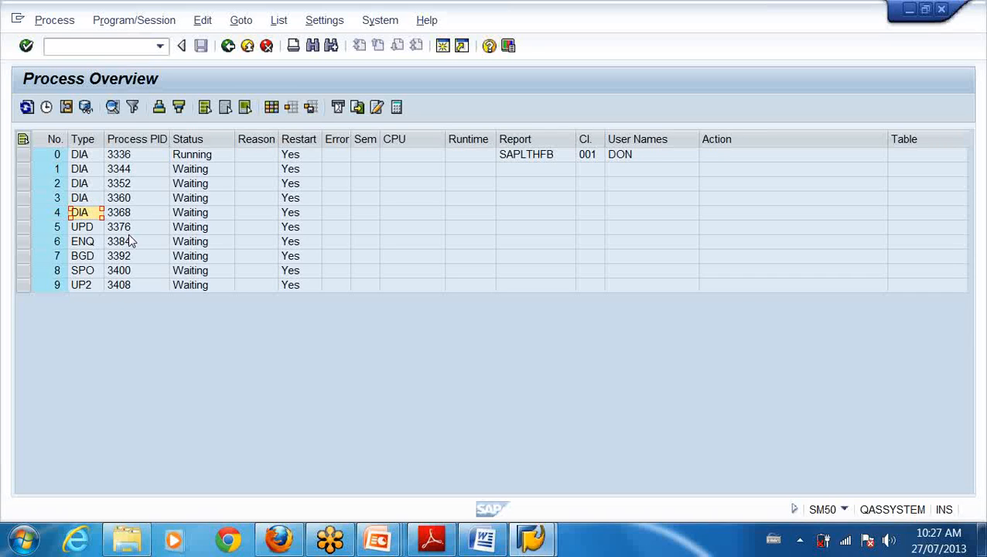
left_click(82, 255)
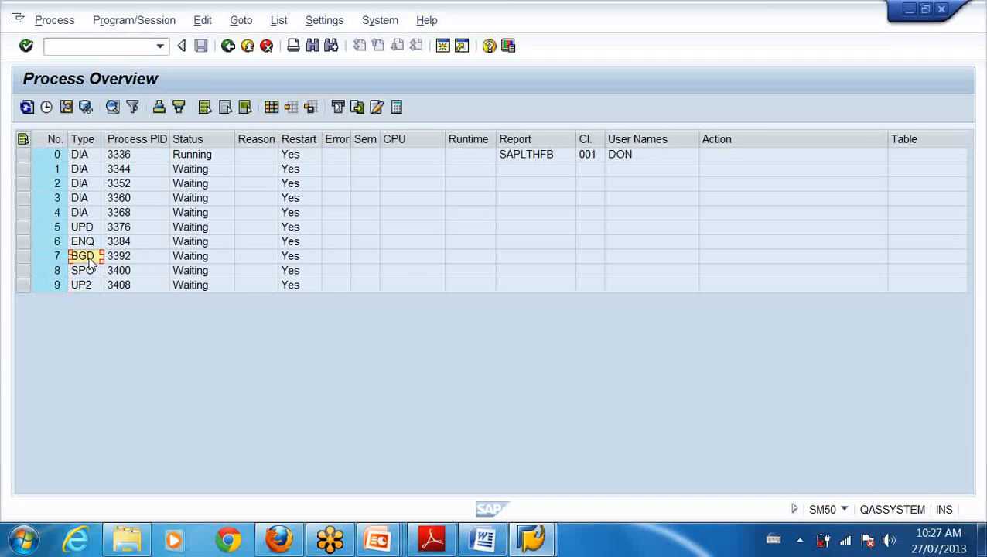
left_click(81, 270)
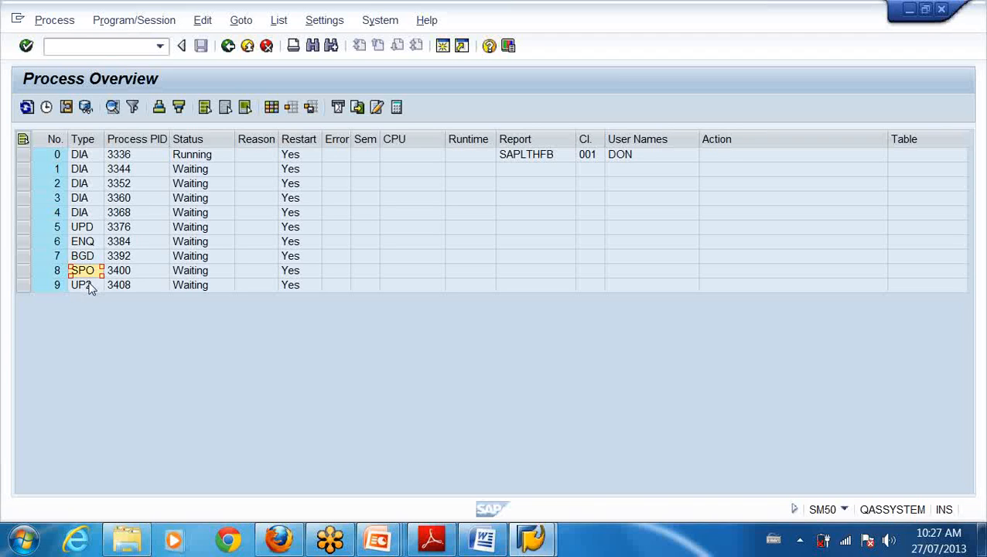
left_click(80, 285)
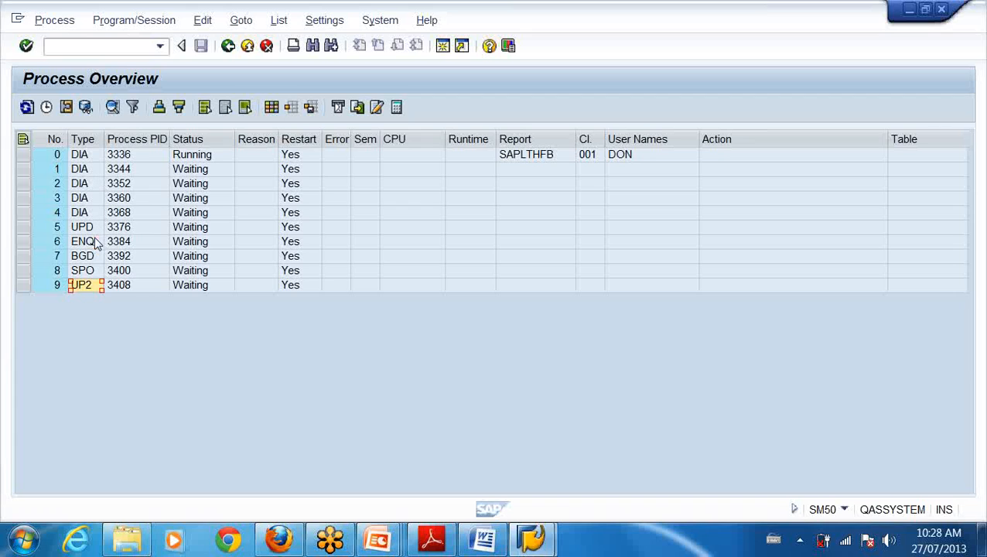
left_click(81, 155)
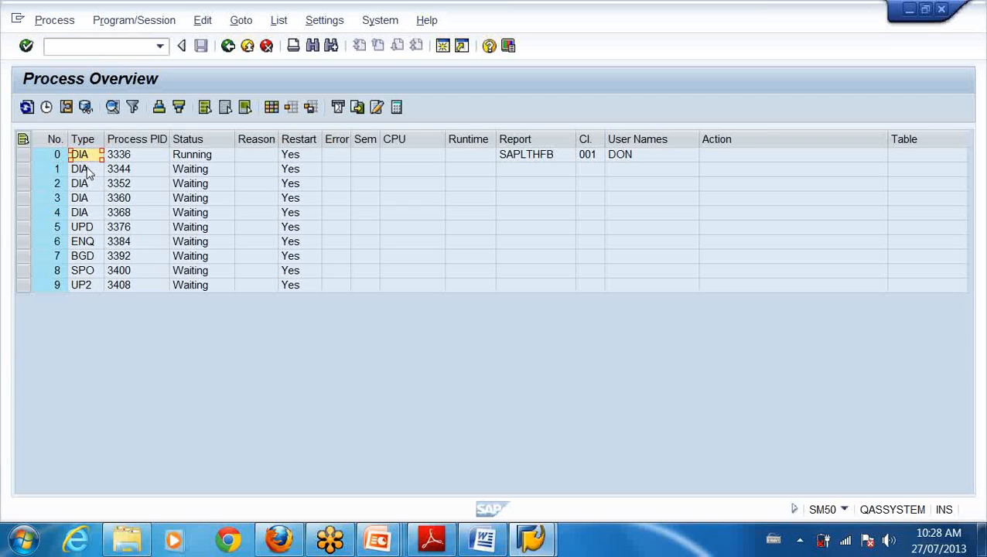
left_click(79, 212)
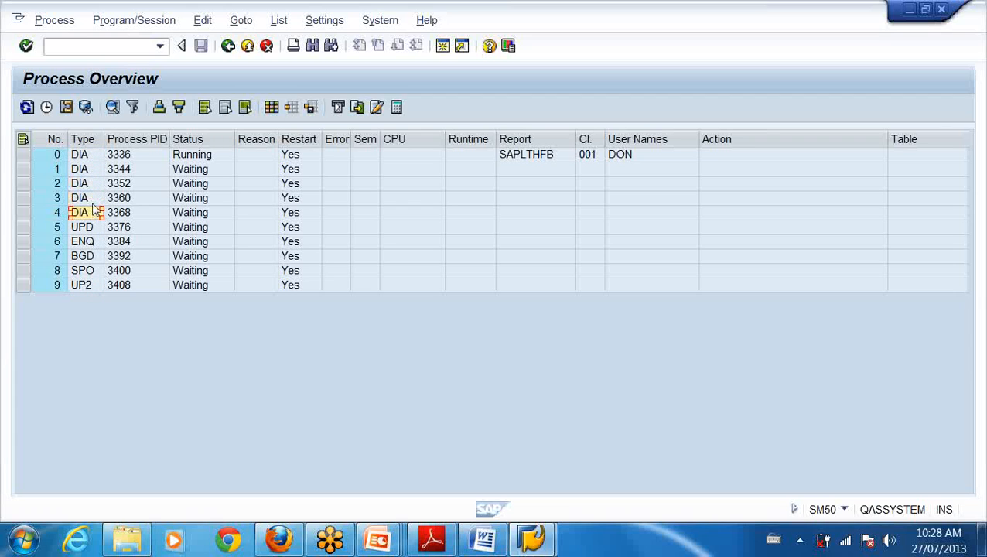
left_click(78, 155)
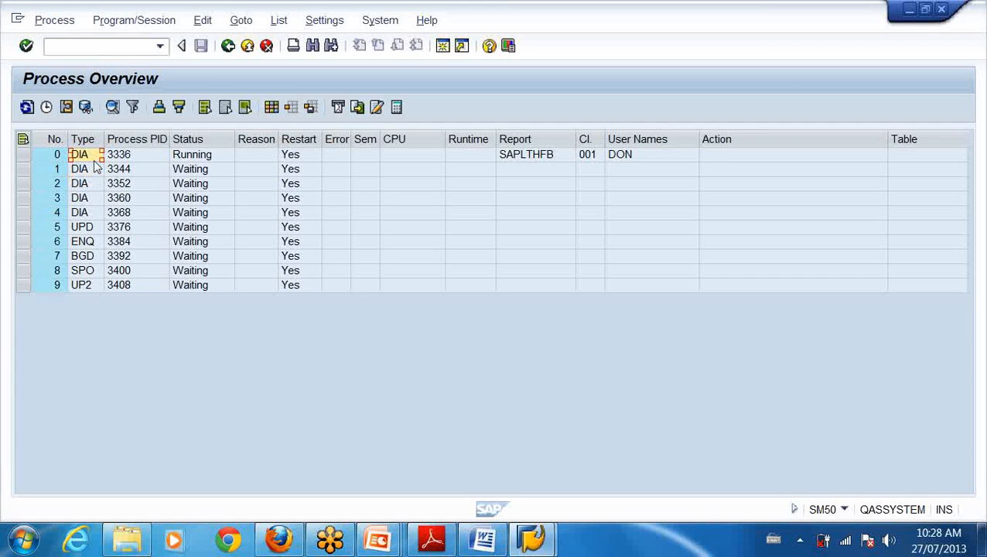
left_click(81, 198)
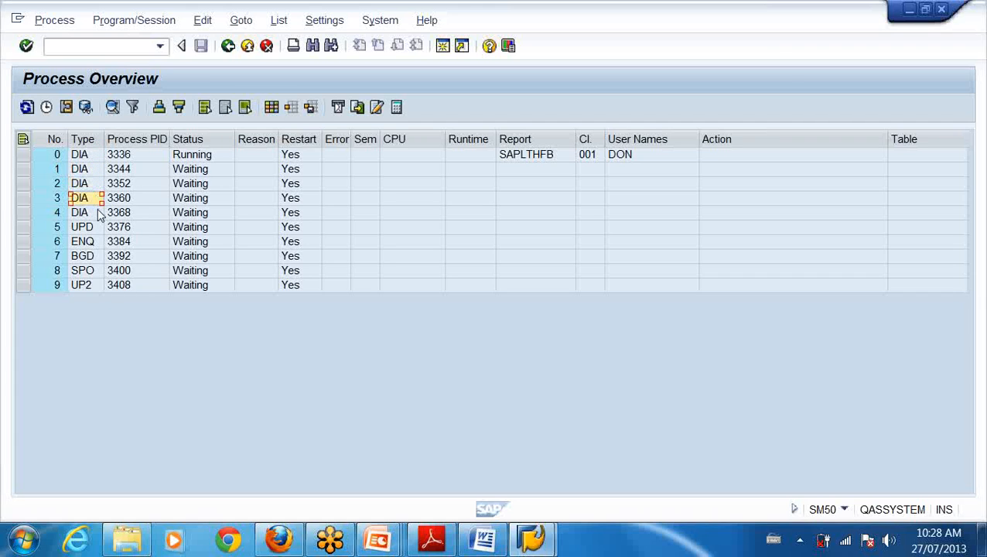
mouse_move(94, 183)
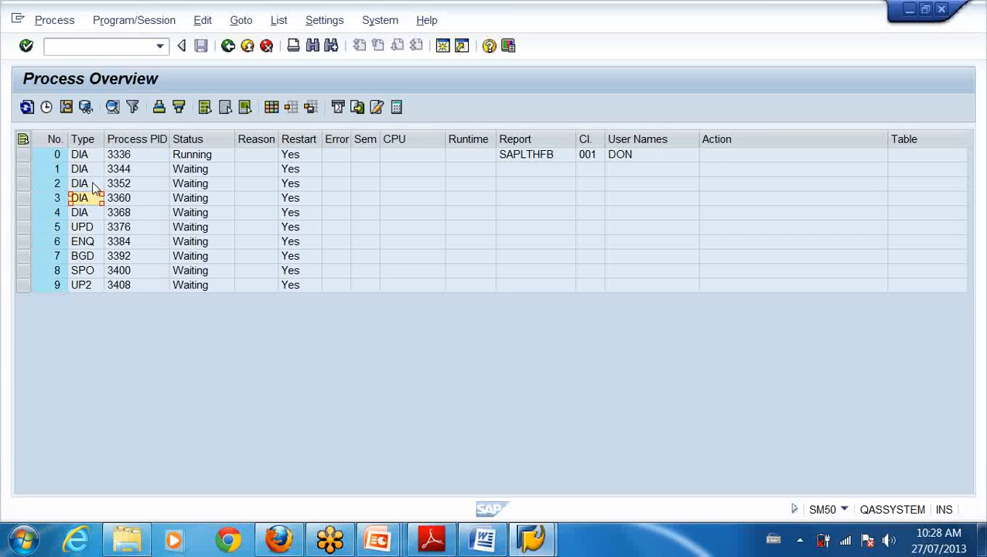
left_click(81, 169)
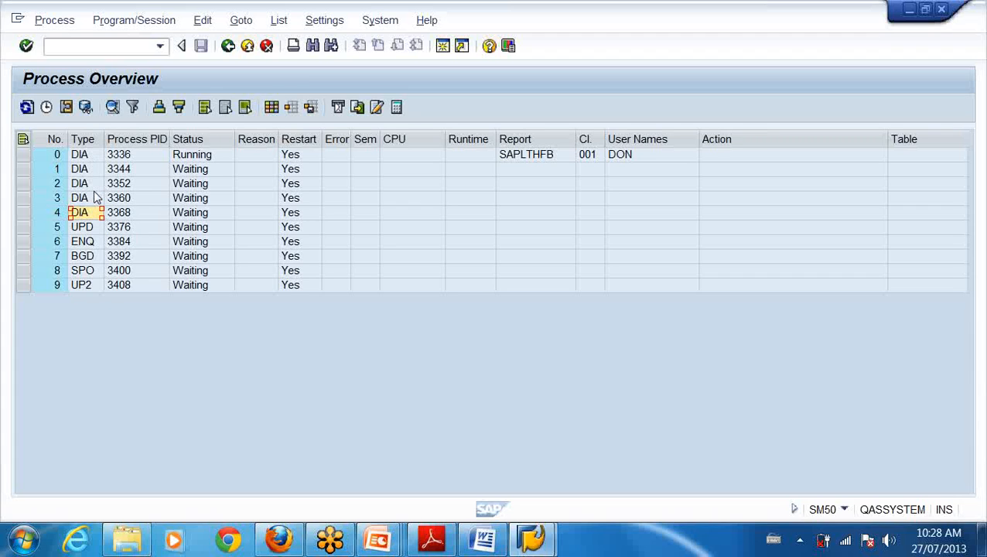
mouse_move(85, 212)
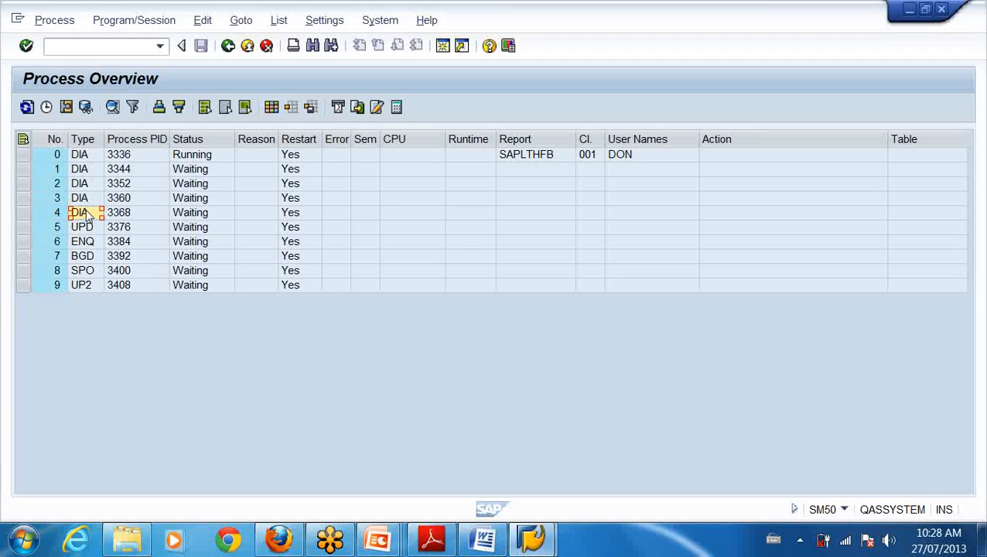
mouse_move(89, 195)
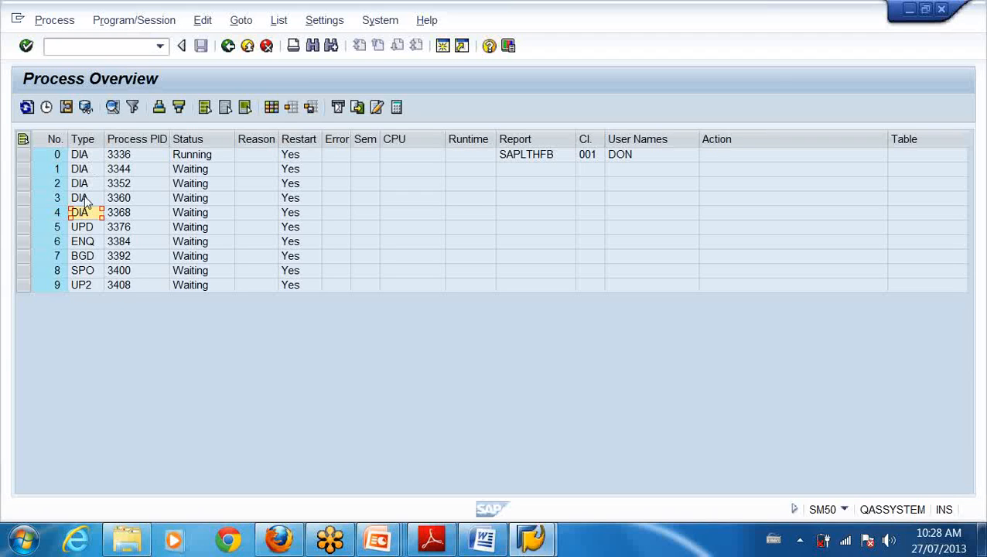
mouse_move(83, 211)
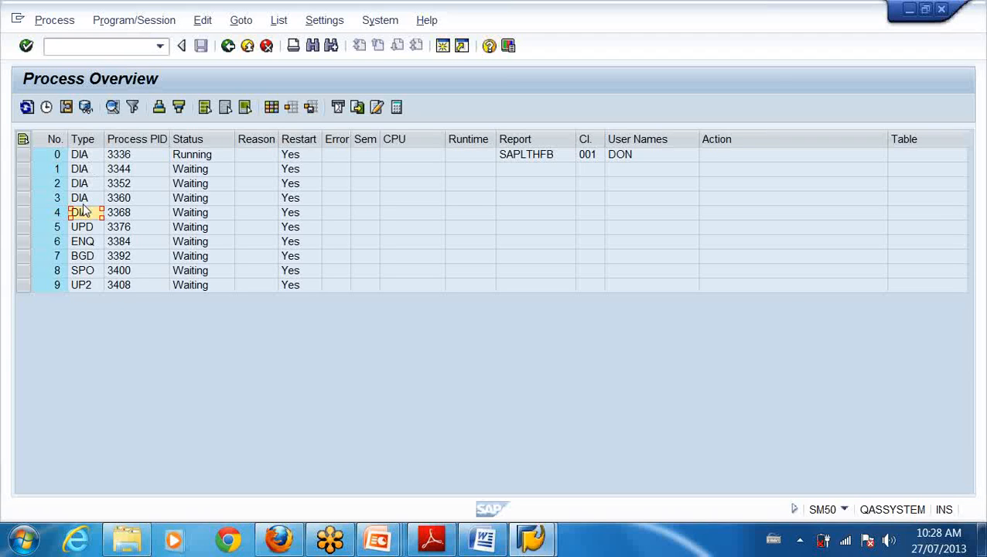